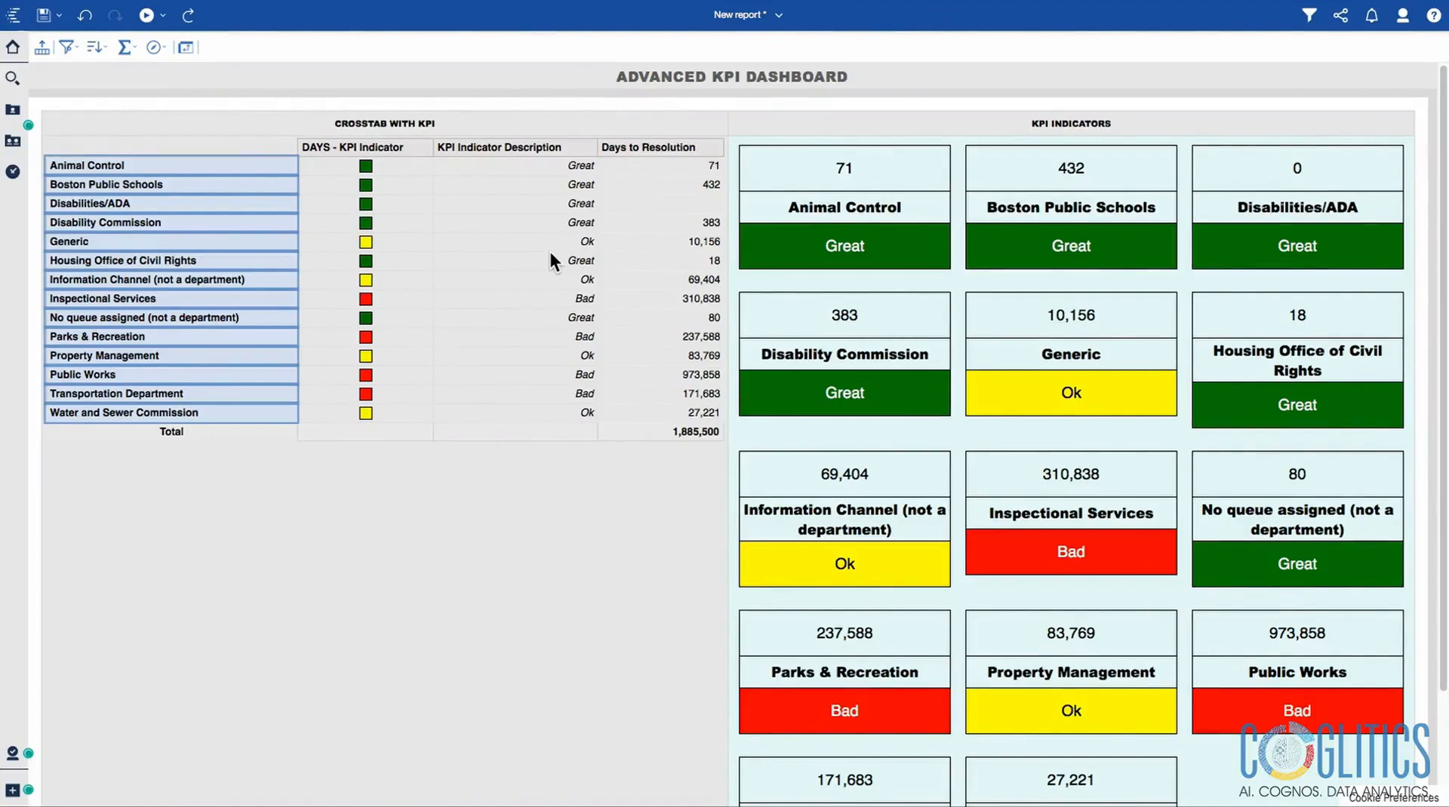
{"action": "mouse_move", "coordinate": [1014, 235]}
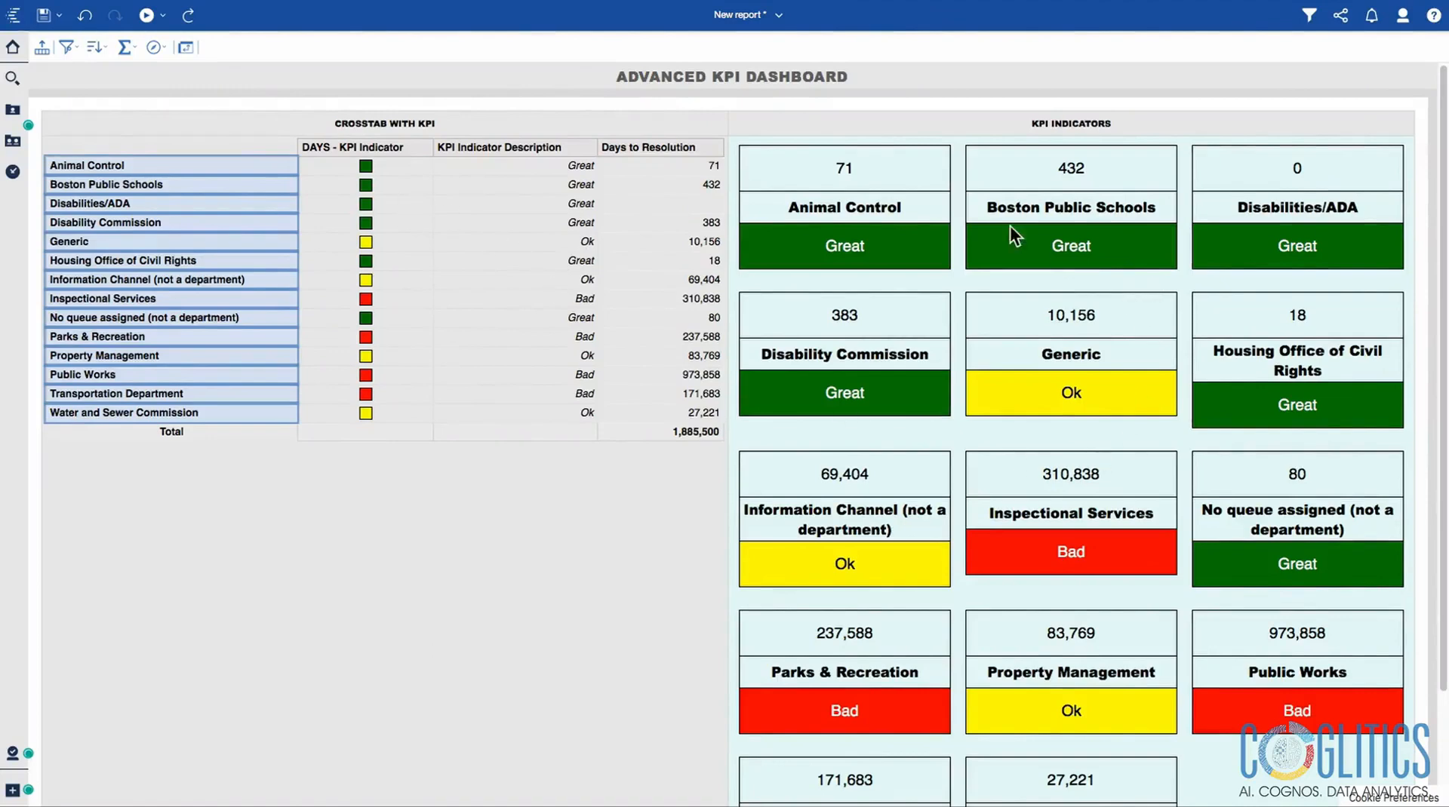
{"action": "mouse_move", "coordinate": [984, 195]}
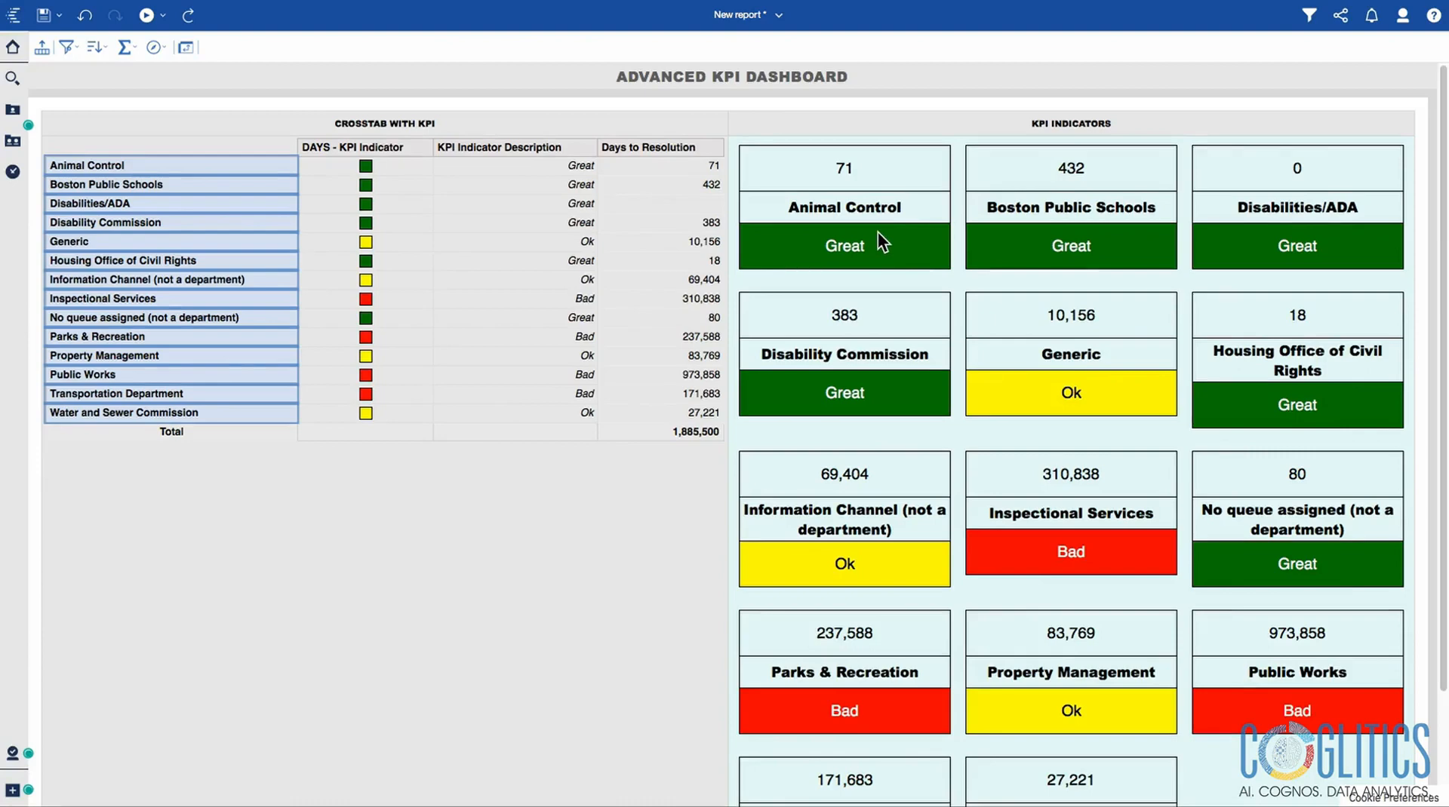
{"action": "mouse_move", "coordinate": [812, 379]}
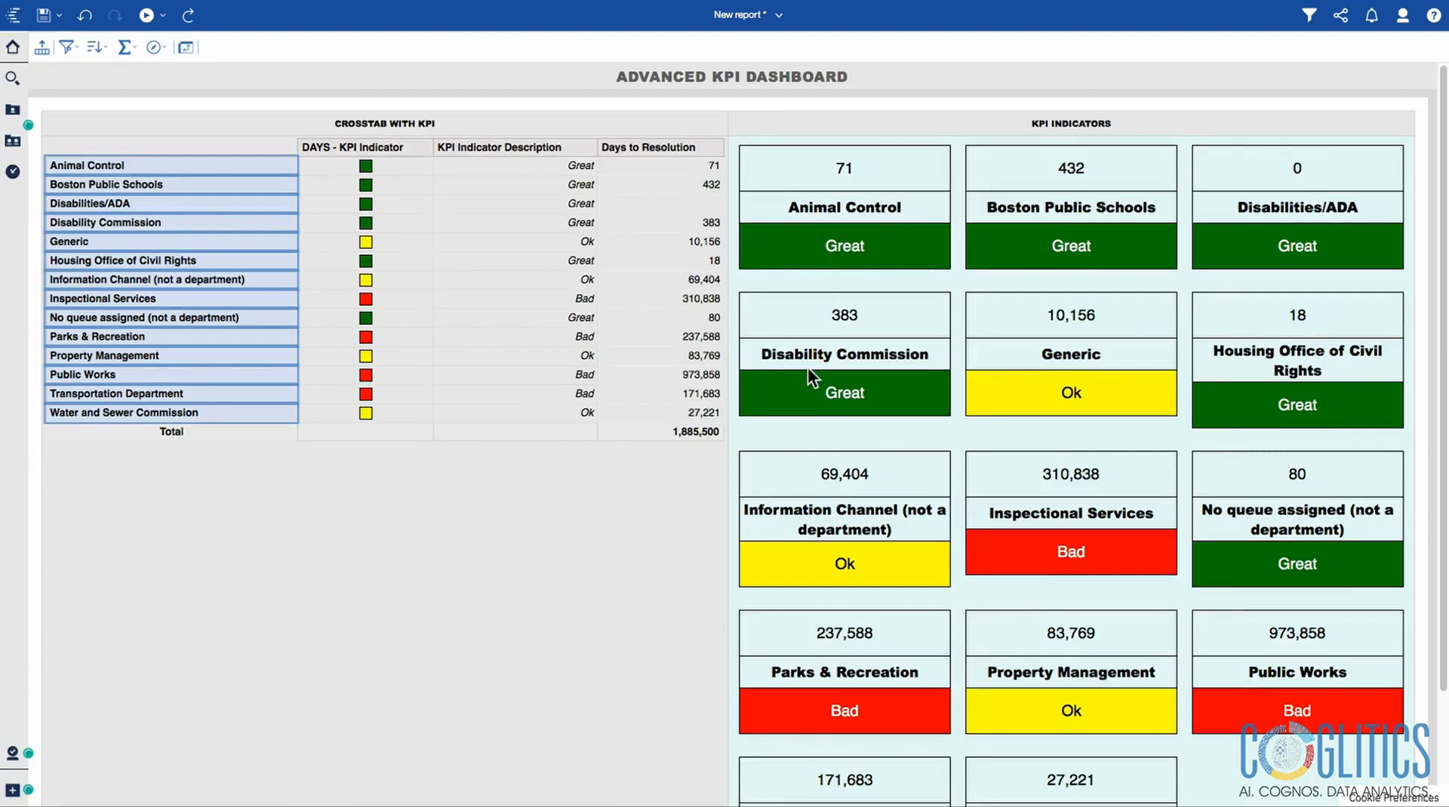
{"action": "mouse_move", "coordinate": [357, 166]}
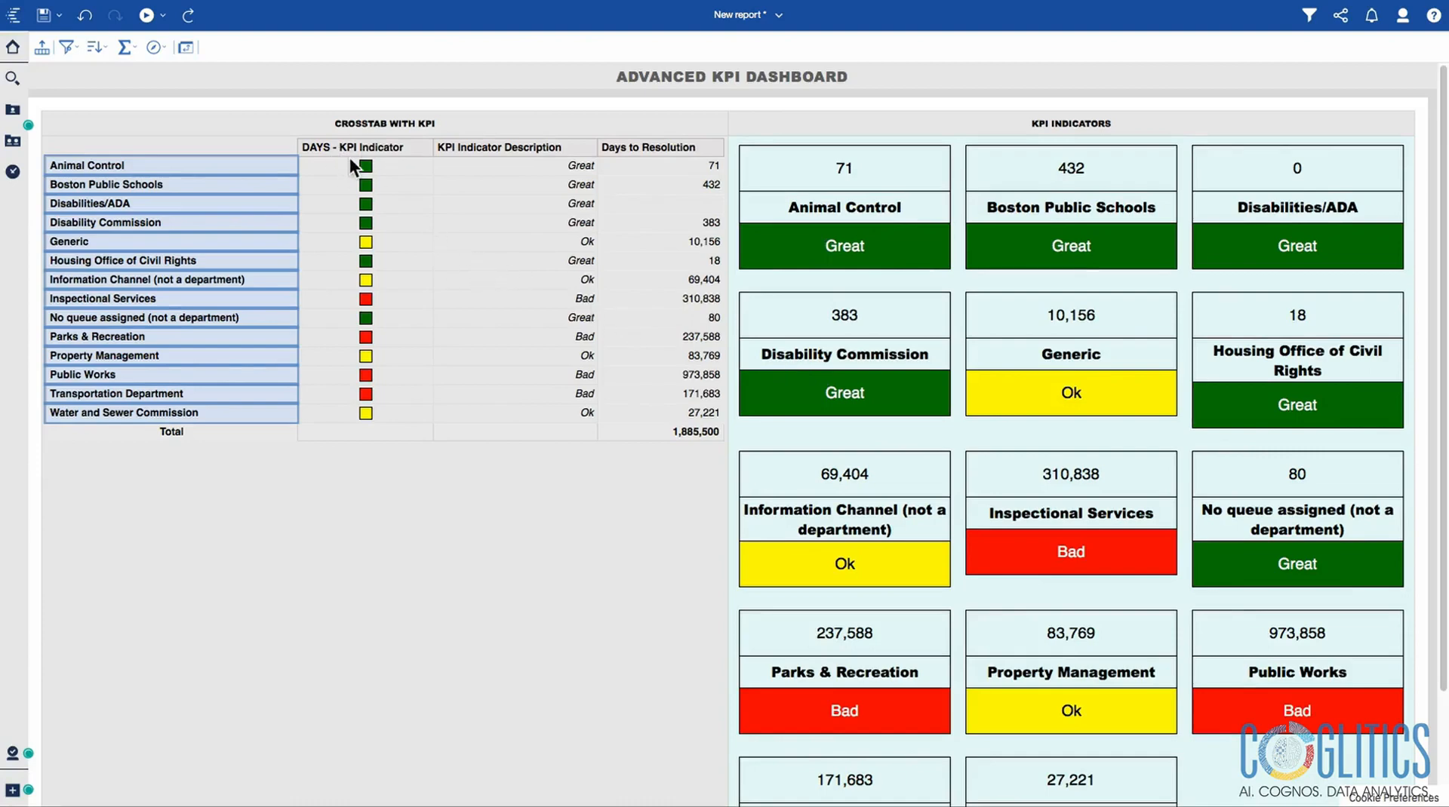
{"action": "mouse_move", "coordinate": [127, 230]}
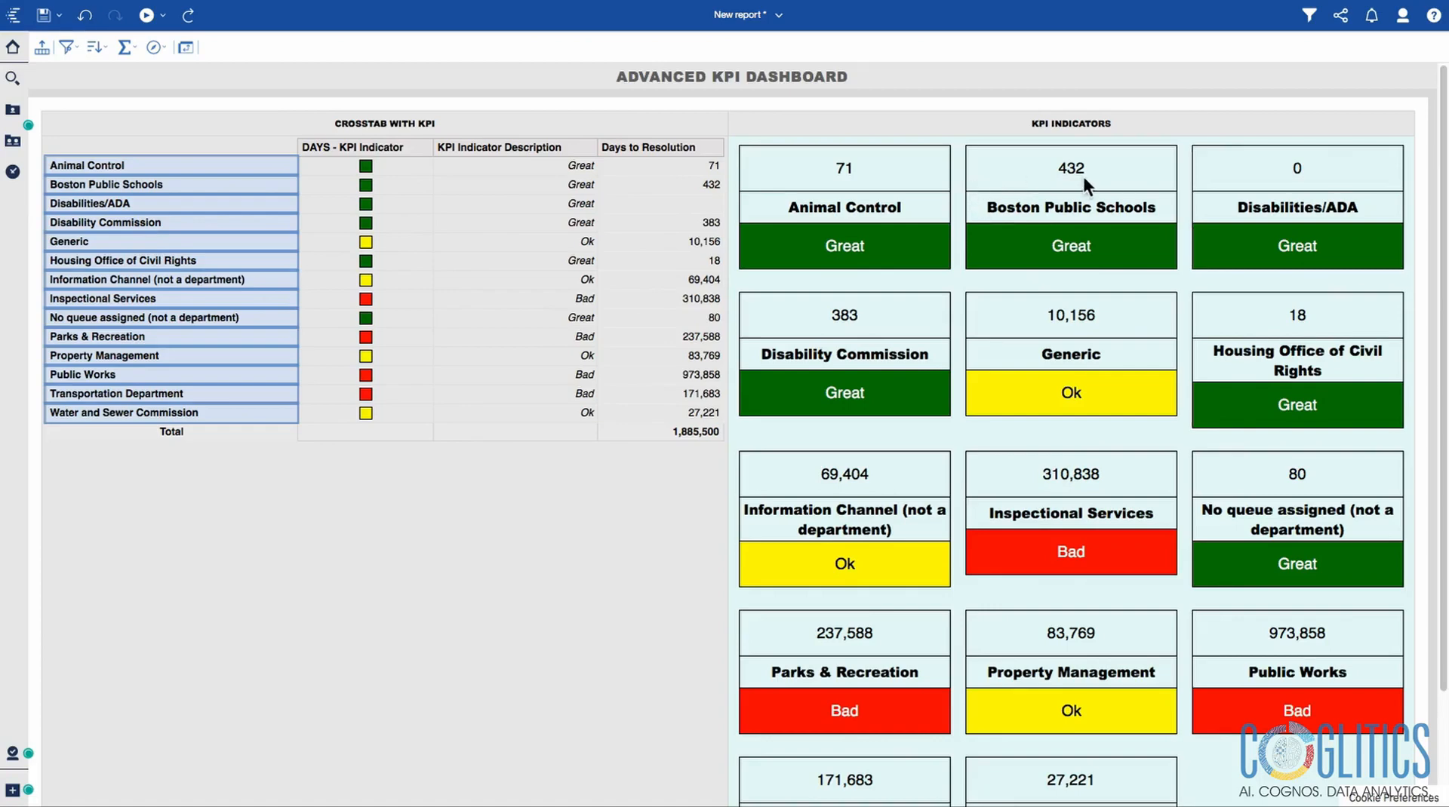
{"action": "mouse_move", "coordinate": [726, 187]}
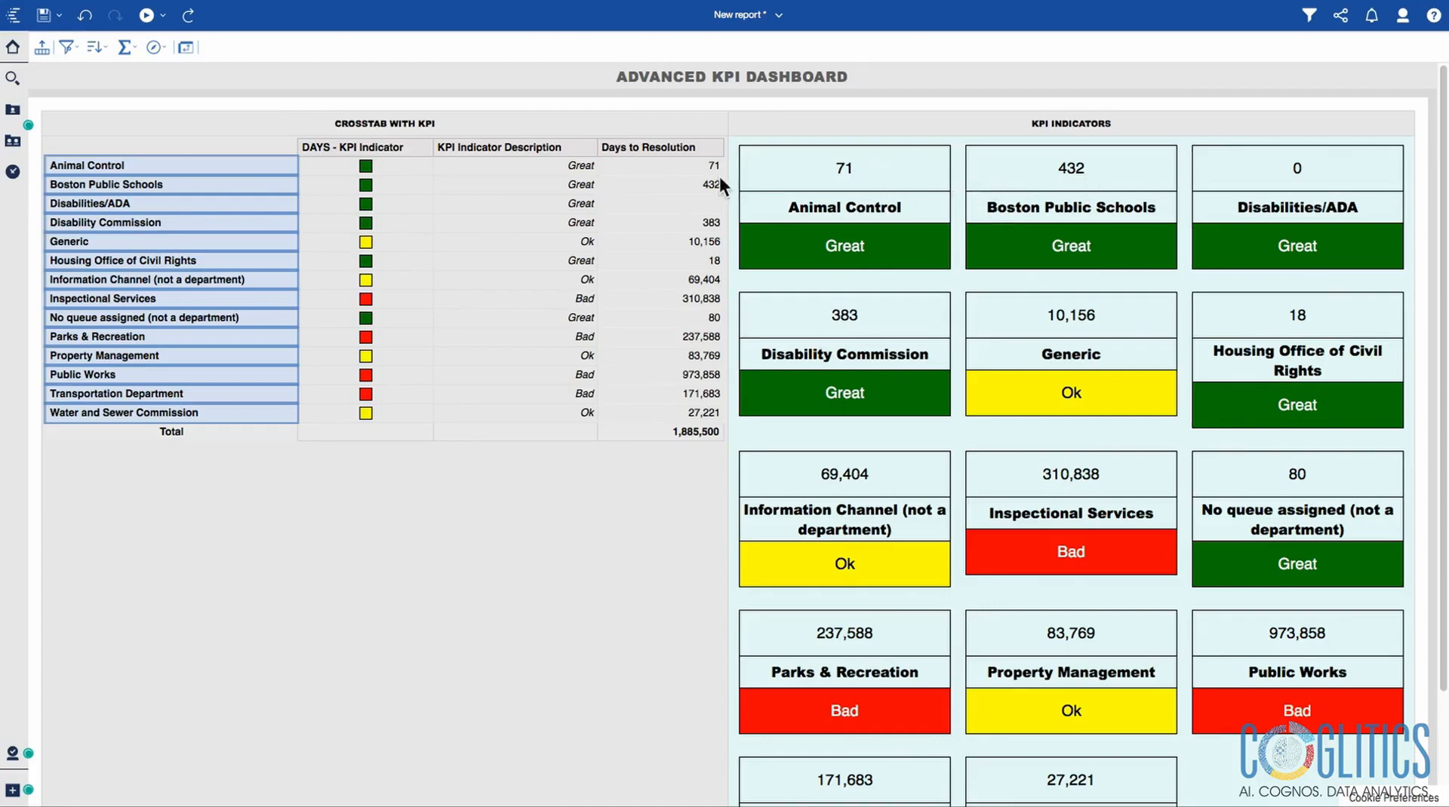
{"action": "mouse_move", "coordinate": [369, 176]}
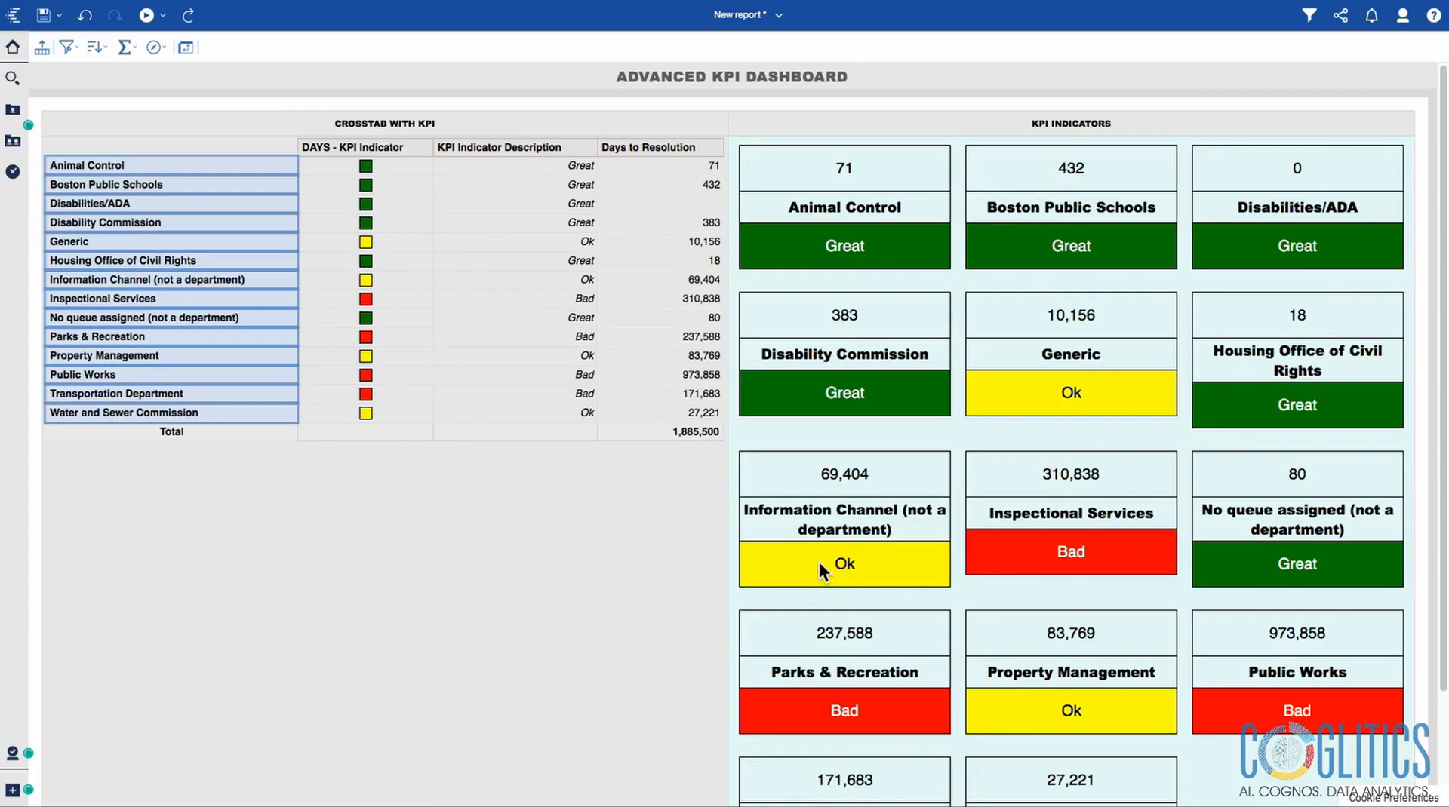
{"action": "mouse_move", "coordinate": [379, 234]}
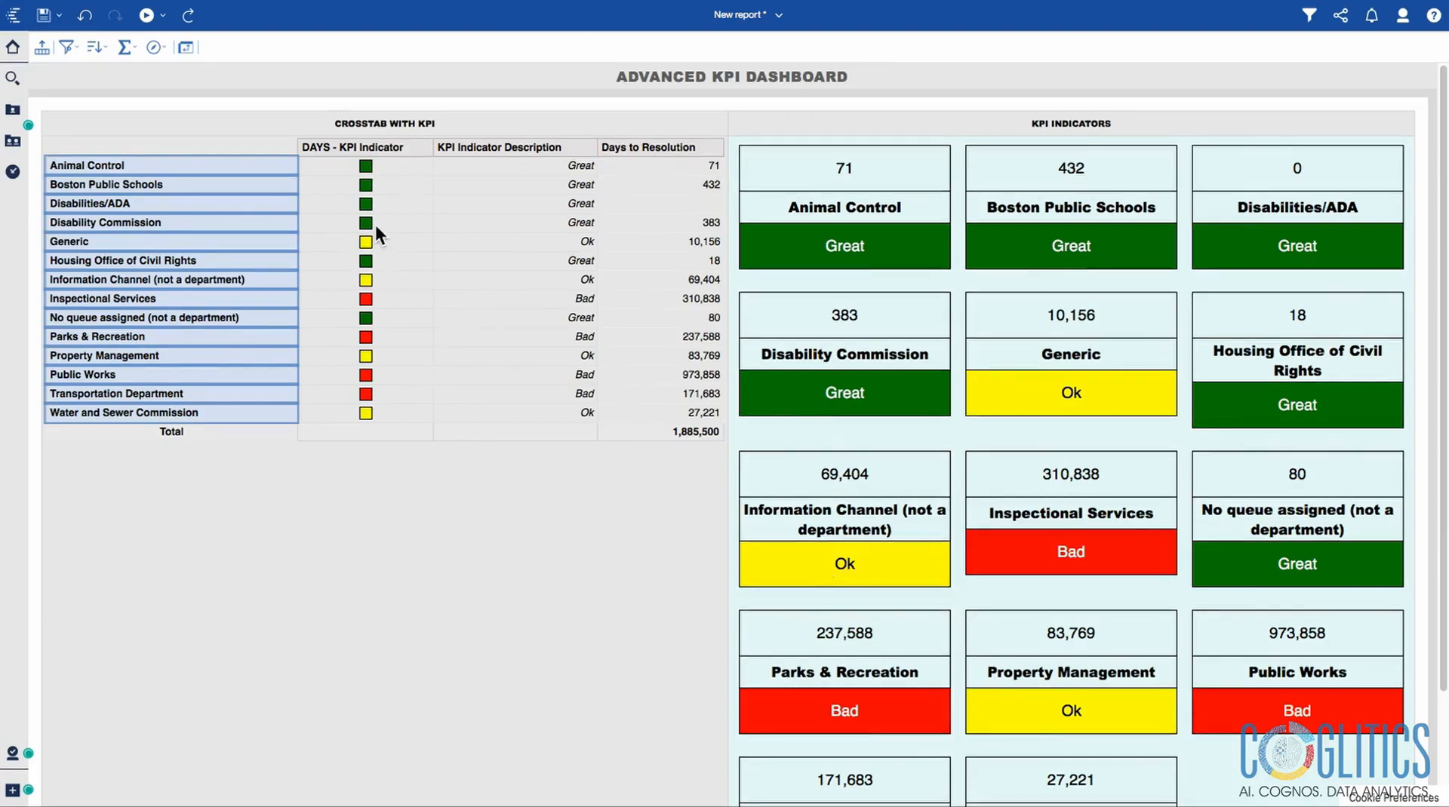
{"action": "mouse_move", "coordinate": [1099, 399]}
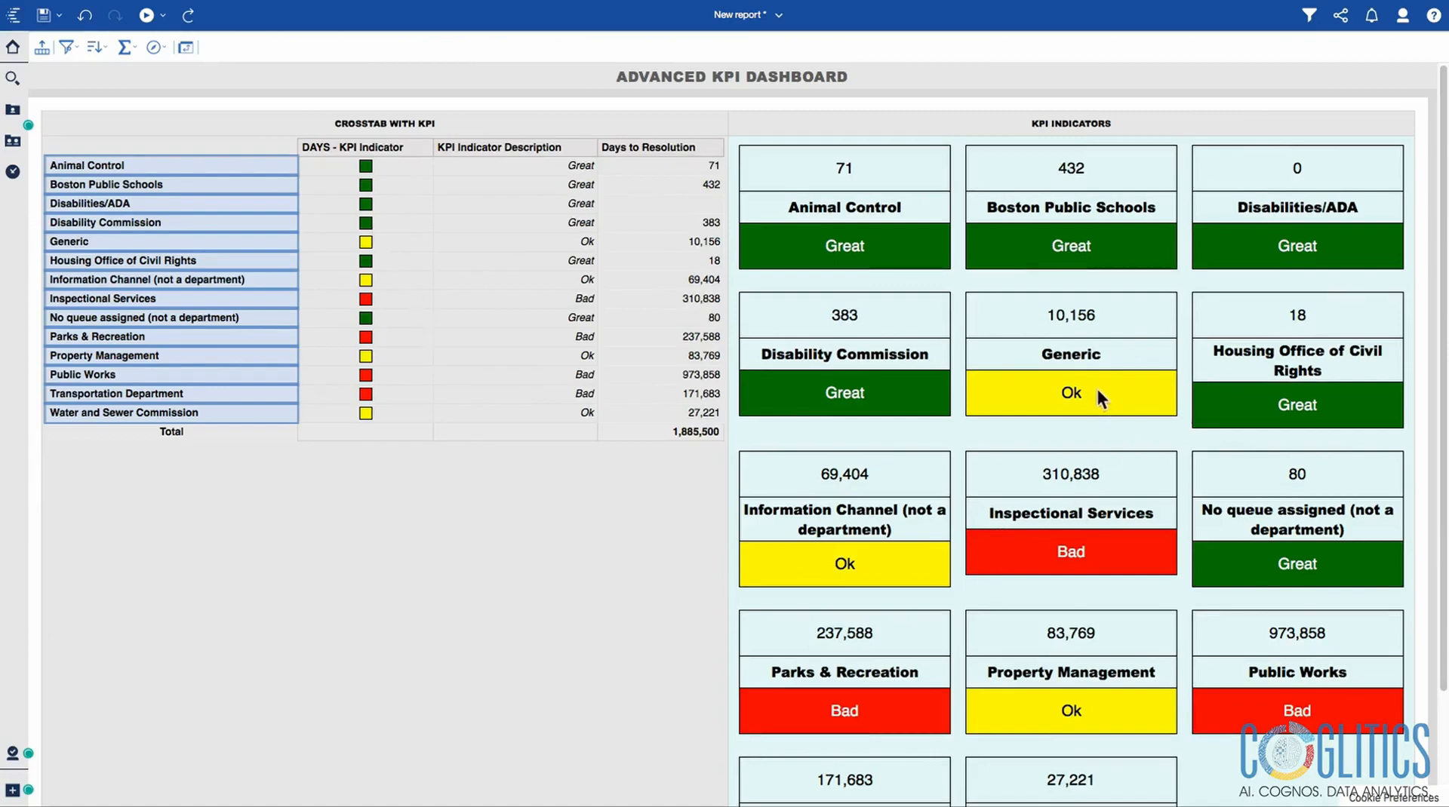
{"action": "mouse_move", "coordinate": [136, 286]}
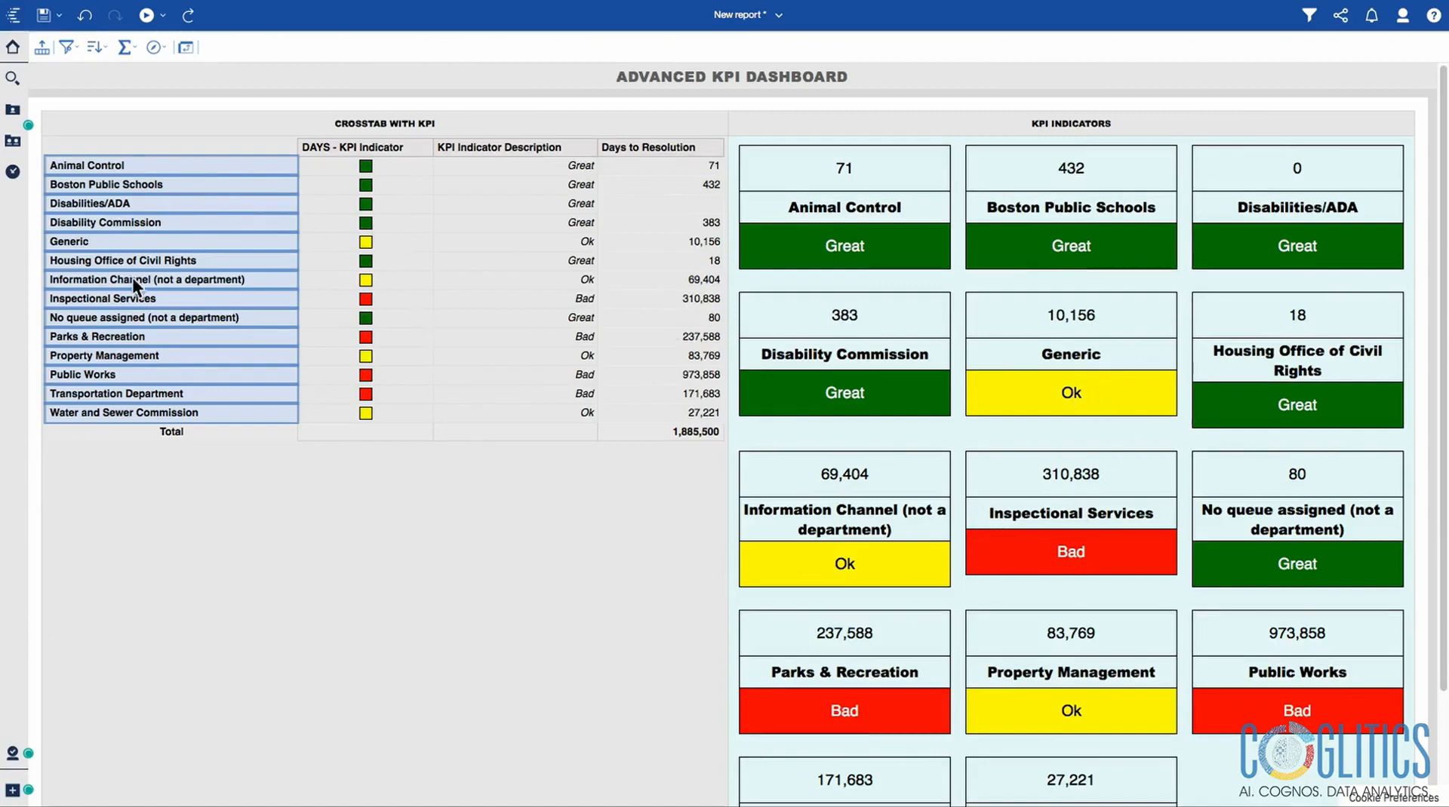
{"action": "mouse_move", "coordinate": [335, 171]}
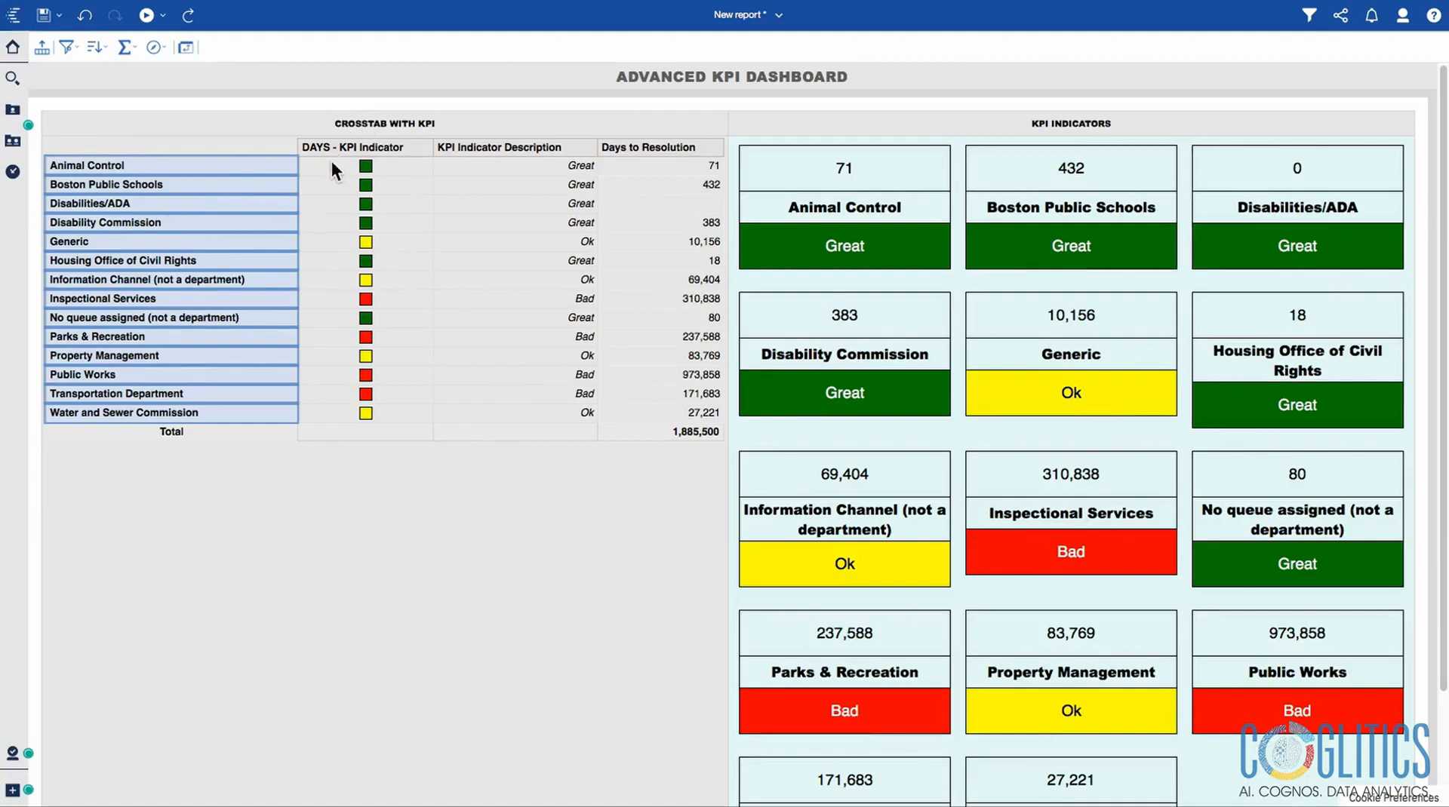
{"action": "mouse_move", "coordinate": [354, 172]}
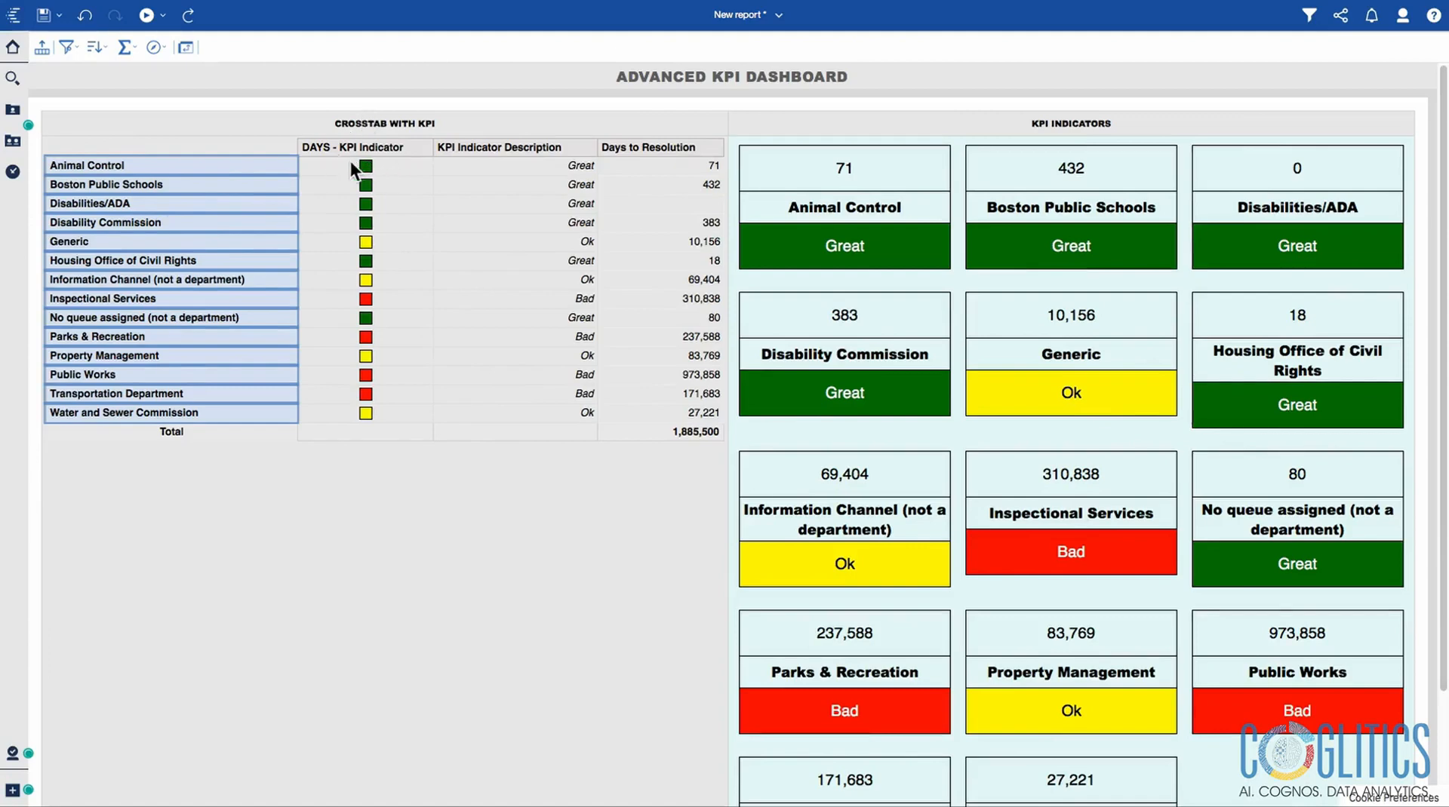
{"action": "mouse_move", "coordinate": [362, 172]}
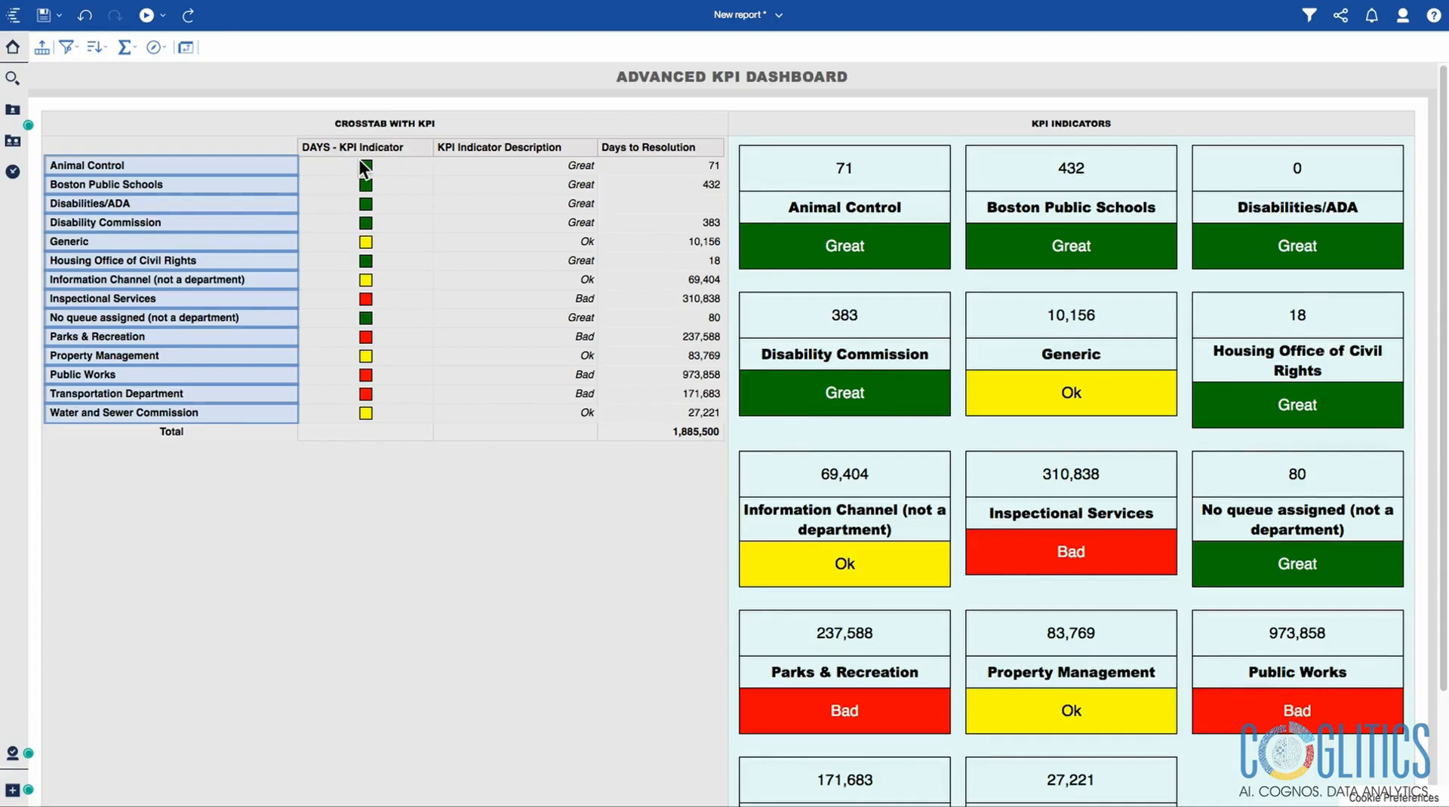
{"action": "mouse_move", "coordinate": [366, 307]}
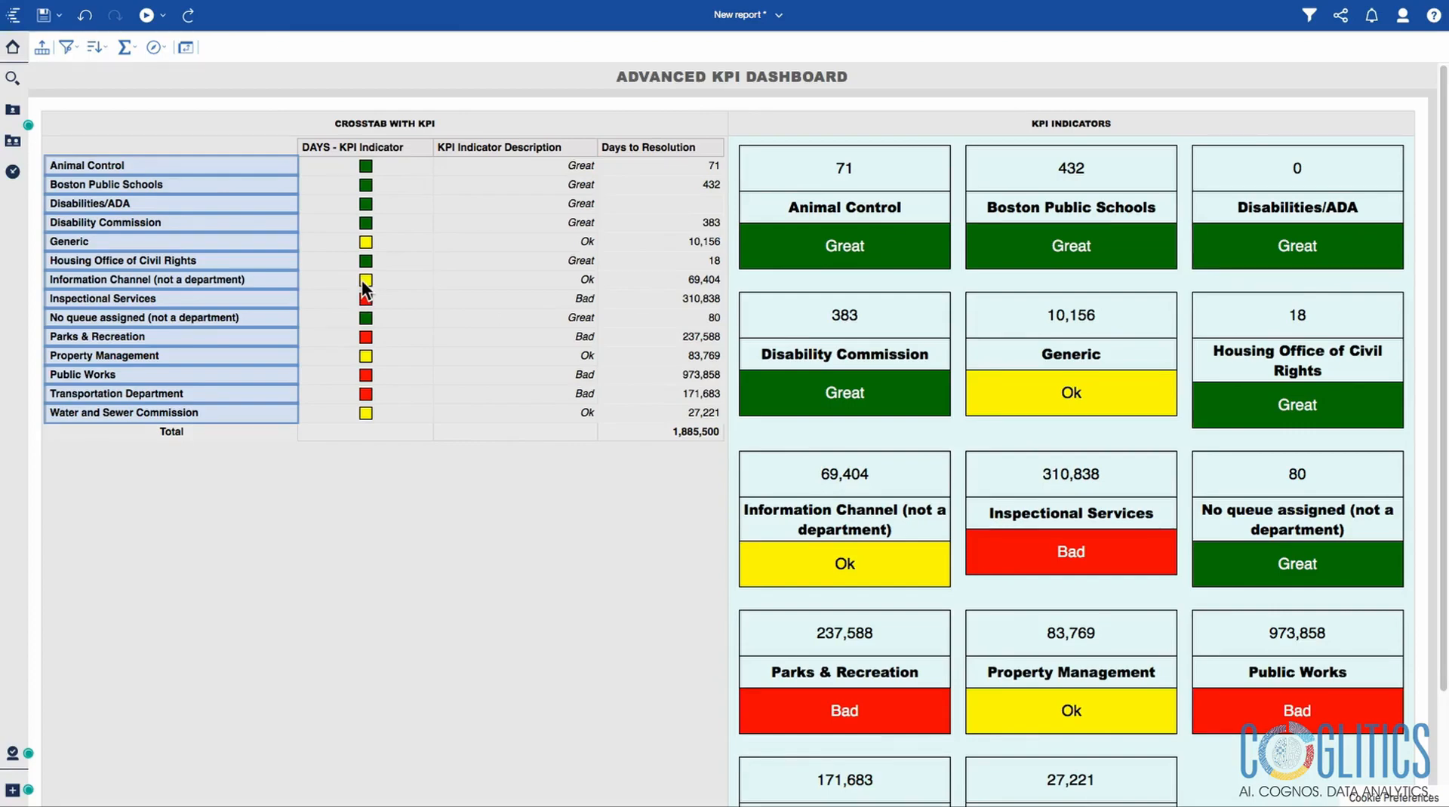
{"action": "mouse_move", "coordinate": [367, 175]}
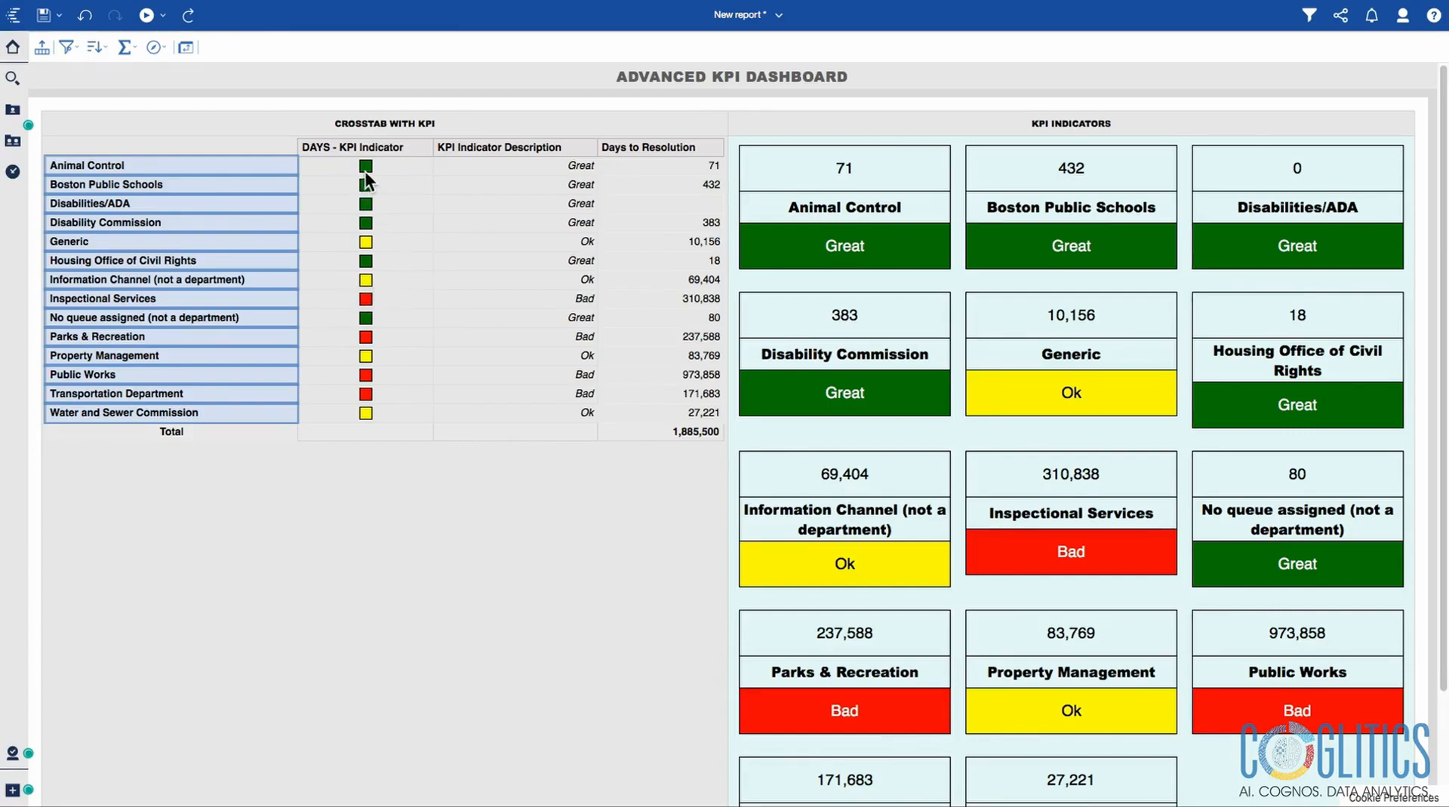
{"action": "mouse_move", "coordinate": [543, 250]}
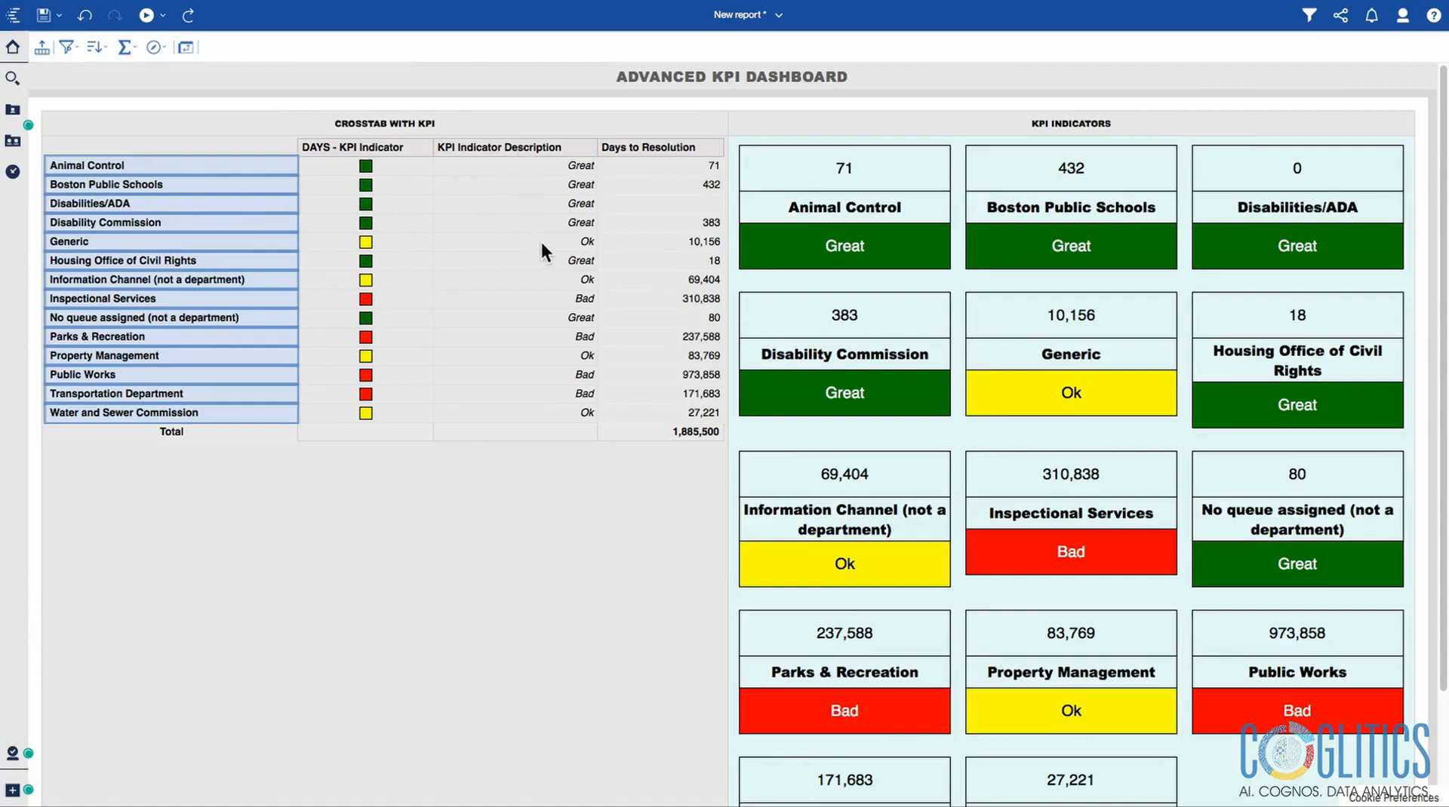
{"action": "mouse_move", "coordinate": [528, 196]}
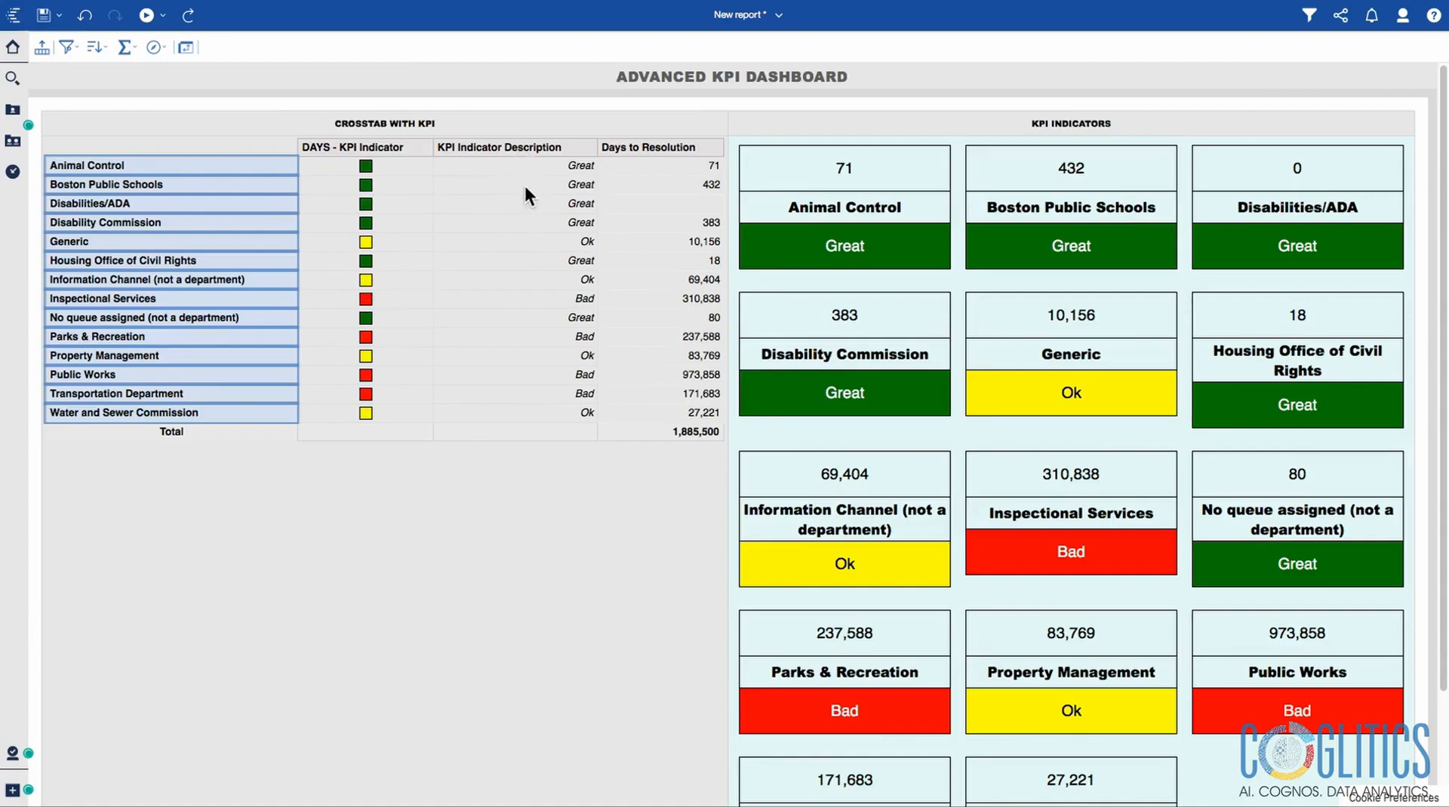
{"action": "mouse_move", "coordinate": [591, 313]}
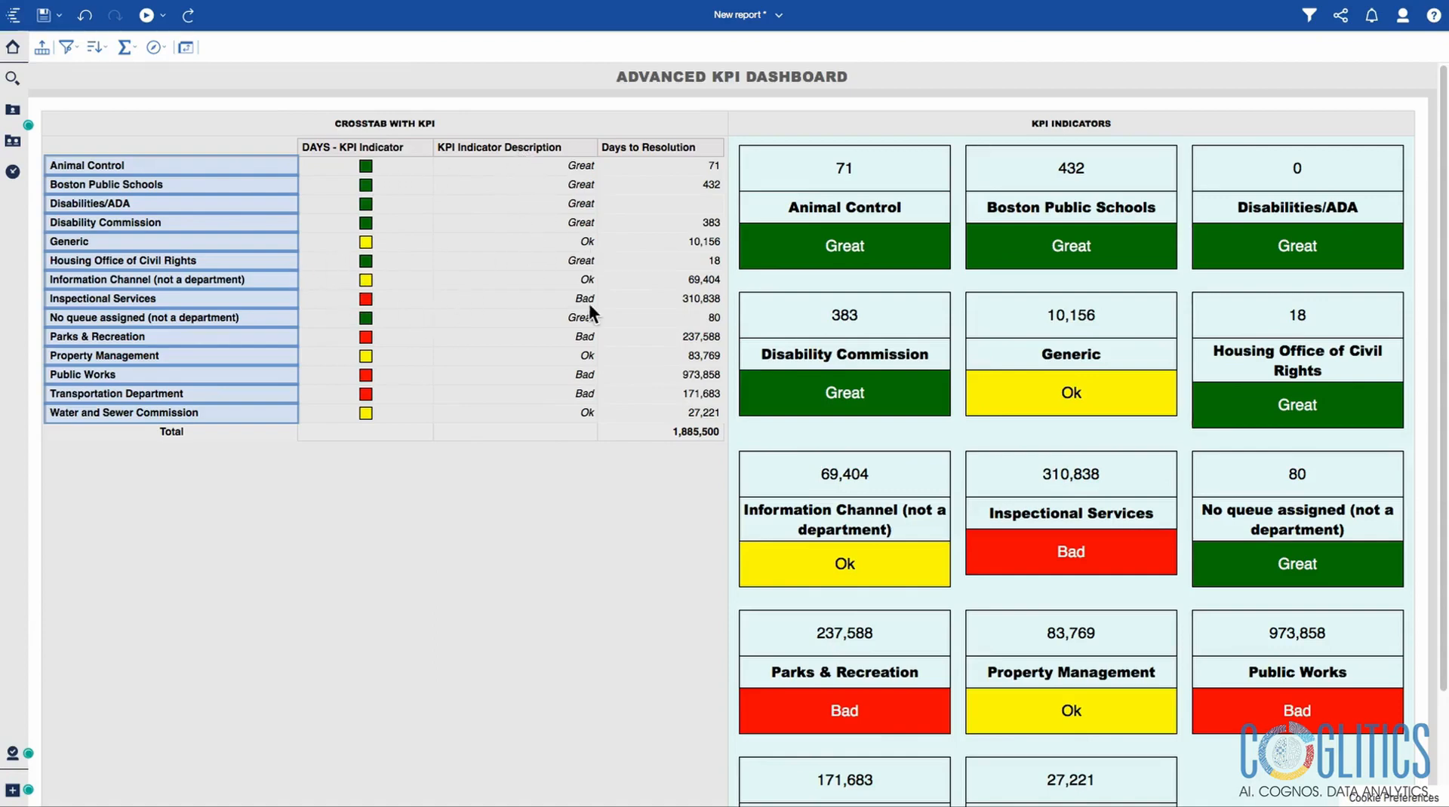
{"action": "mouse_move", "coordinate": [569, 305]}
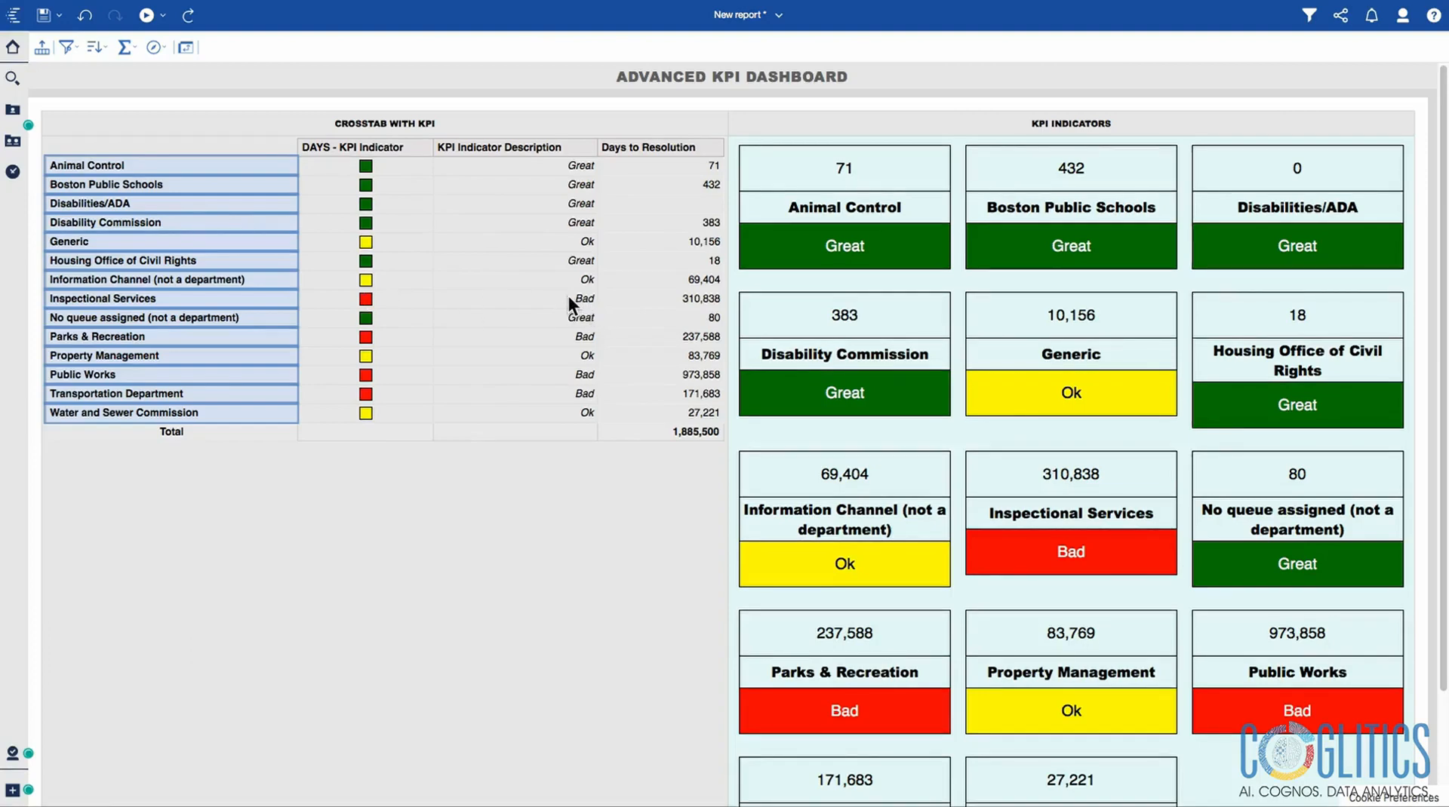
{"action": "mouse_move", "coordinate": [554, 175]}
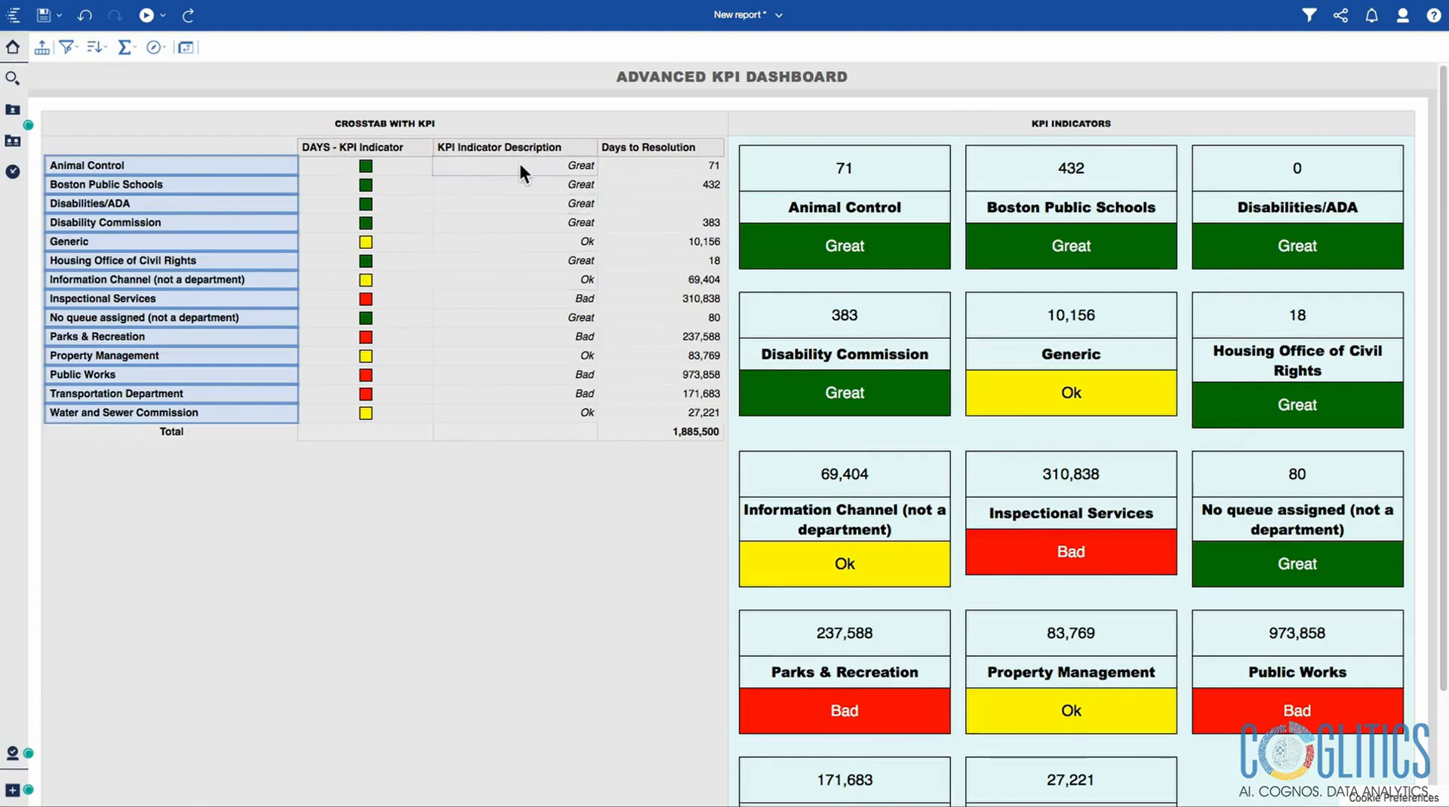
{"action": "mouse_move", "coordinate": [428, 171]}
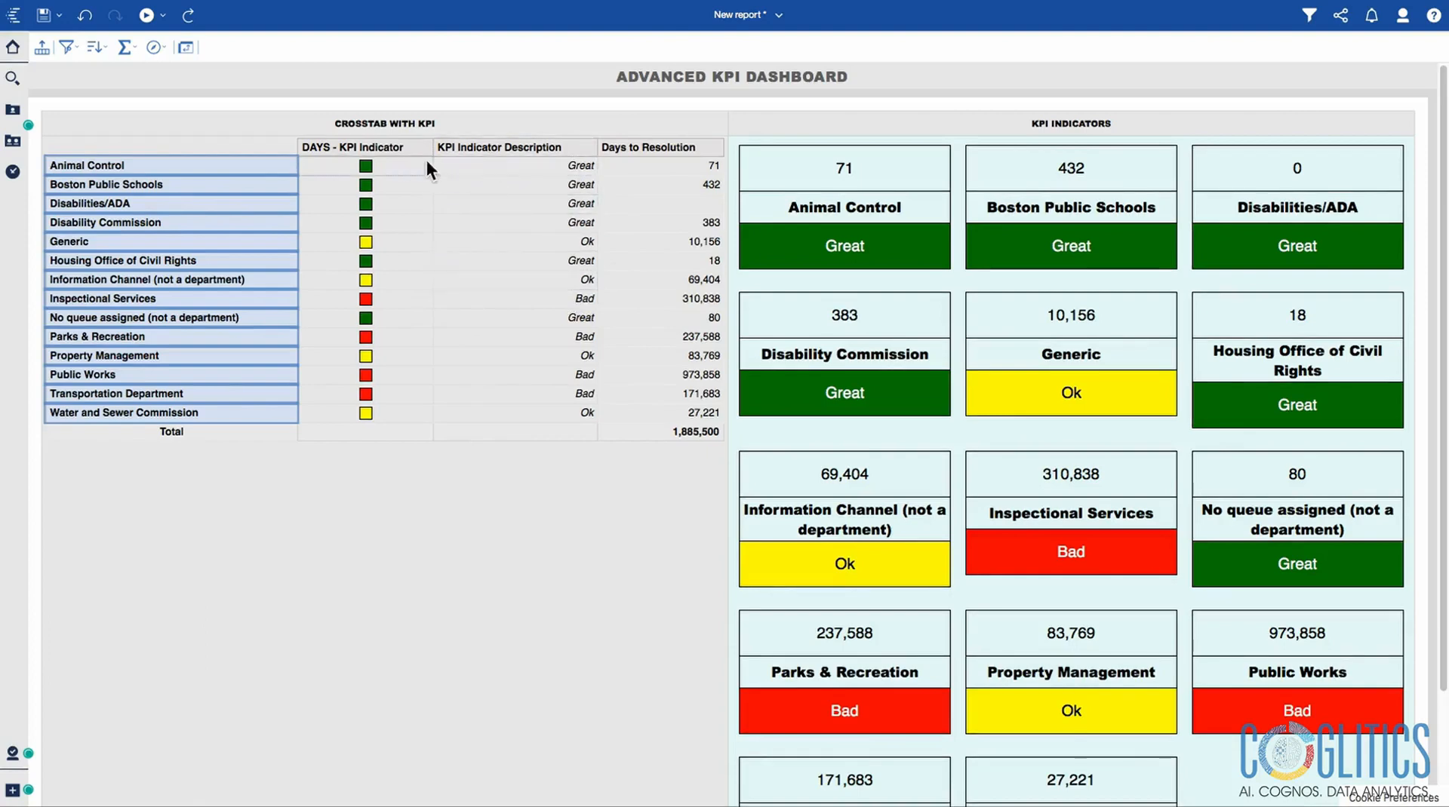
{"action": "mouse_move", "coordinate": [677, 372]}
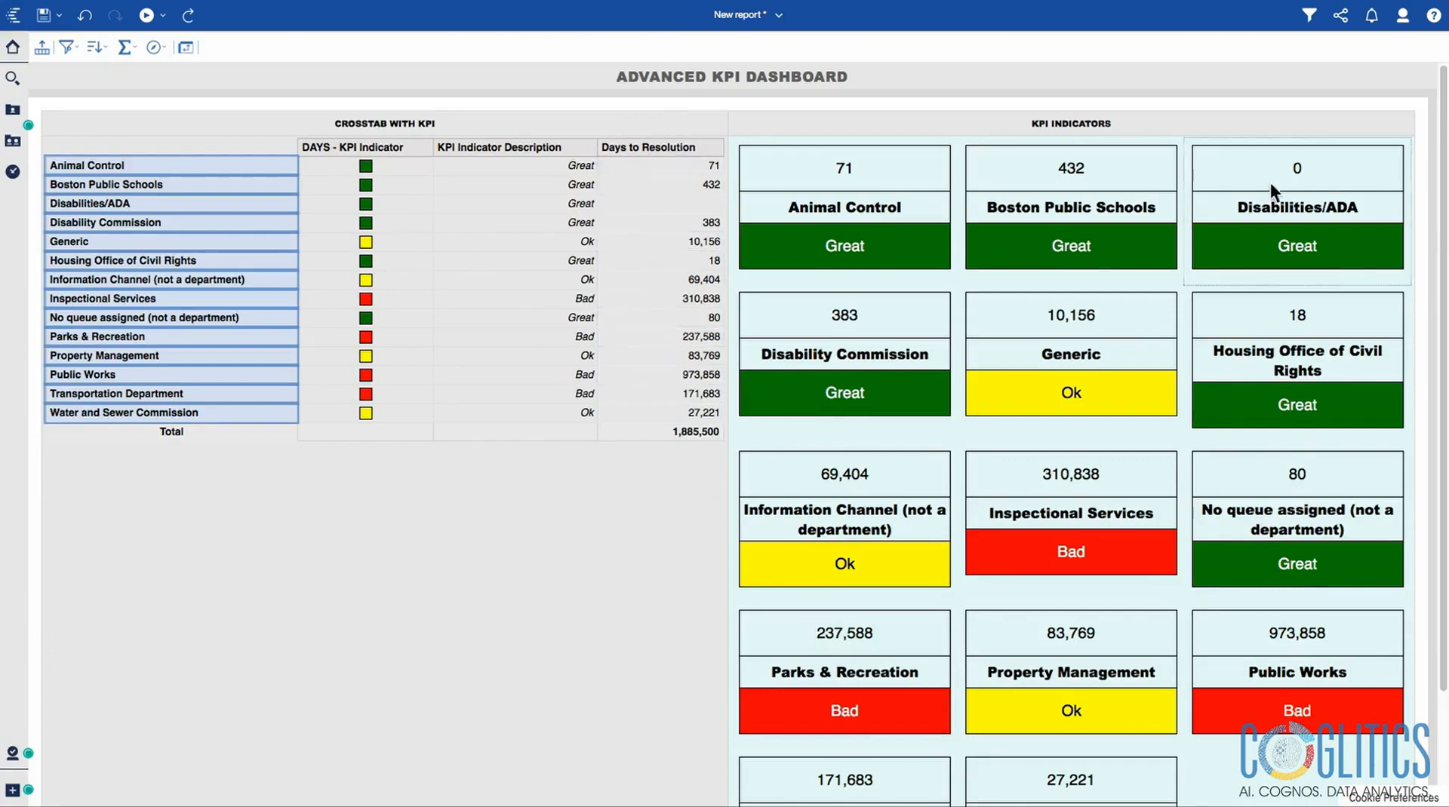
{"action": "mouse_move", "coordinate": [919, 215]}
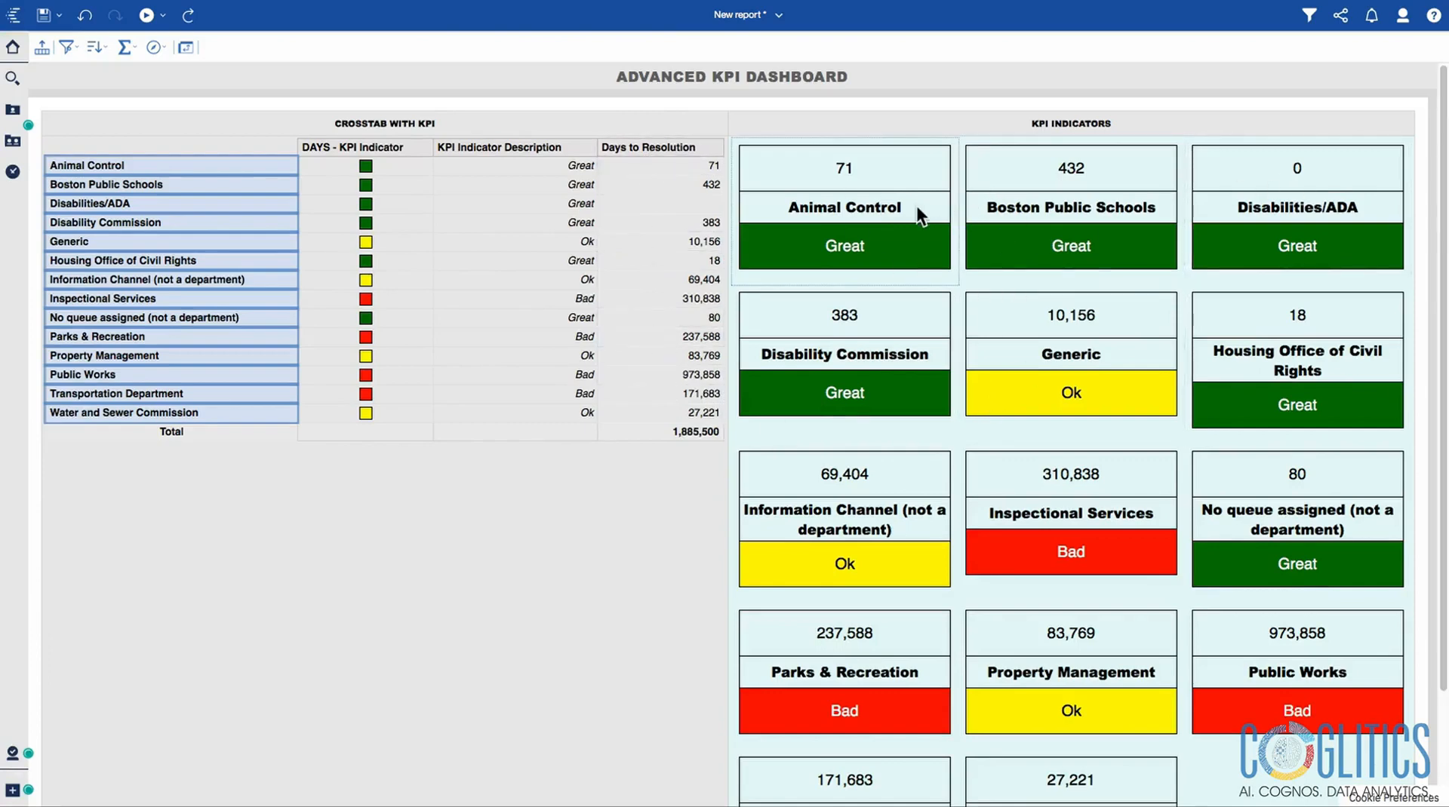
{"action": "mouse_move", "coordinate": [854, 196]}
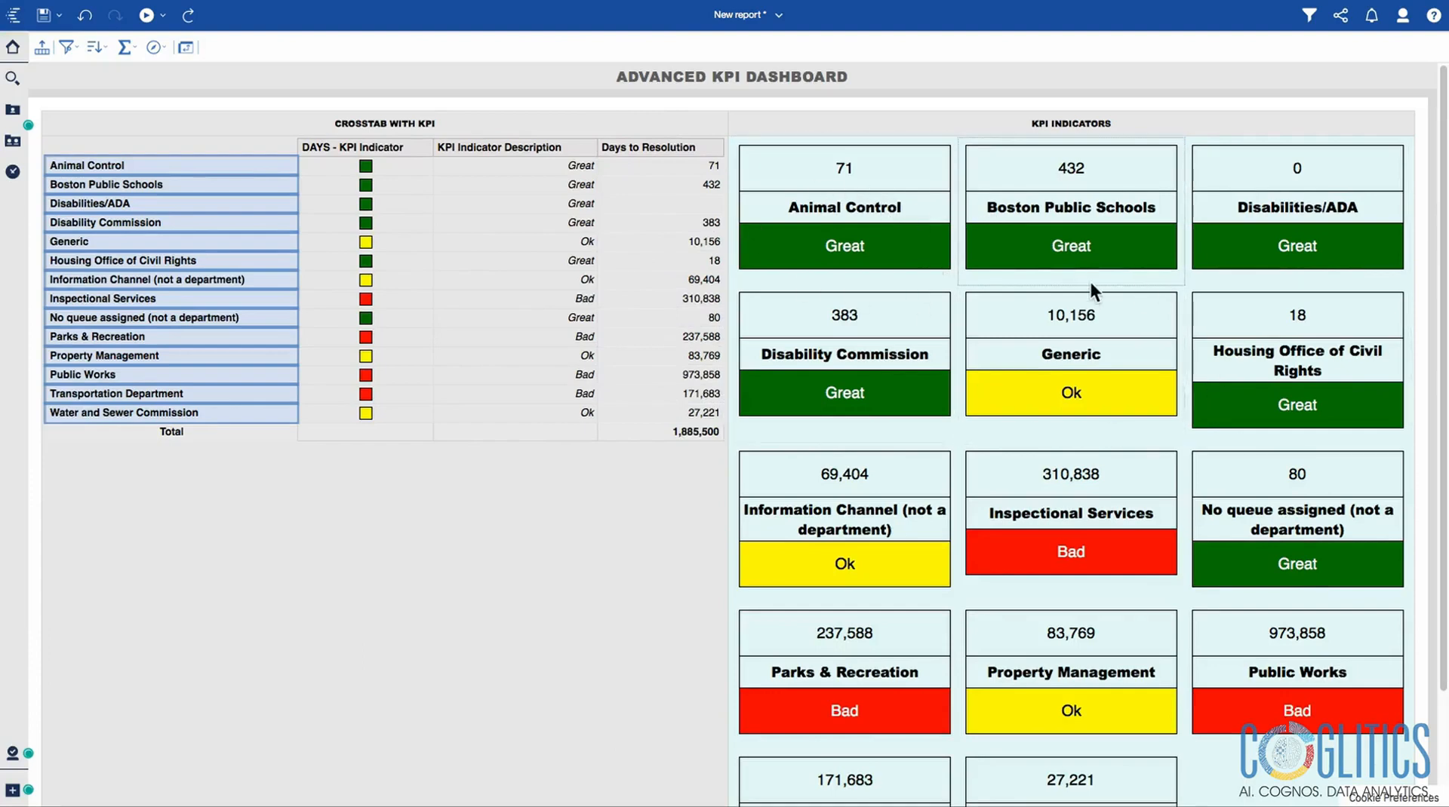
{"action": "mouse_move", "coordinate": [1031, 394]}
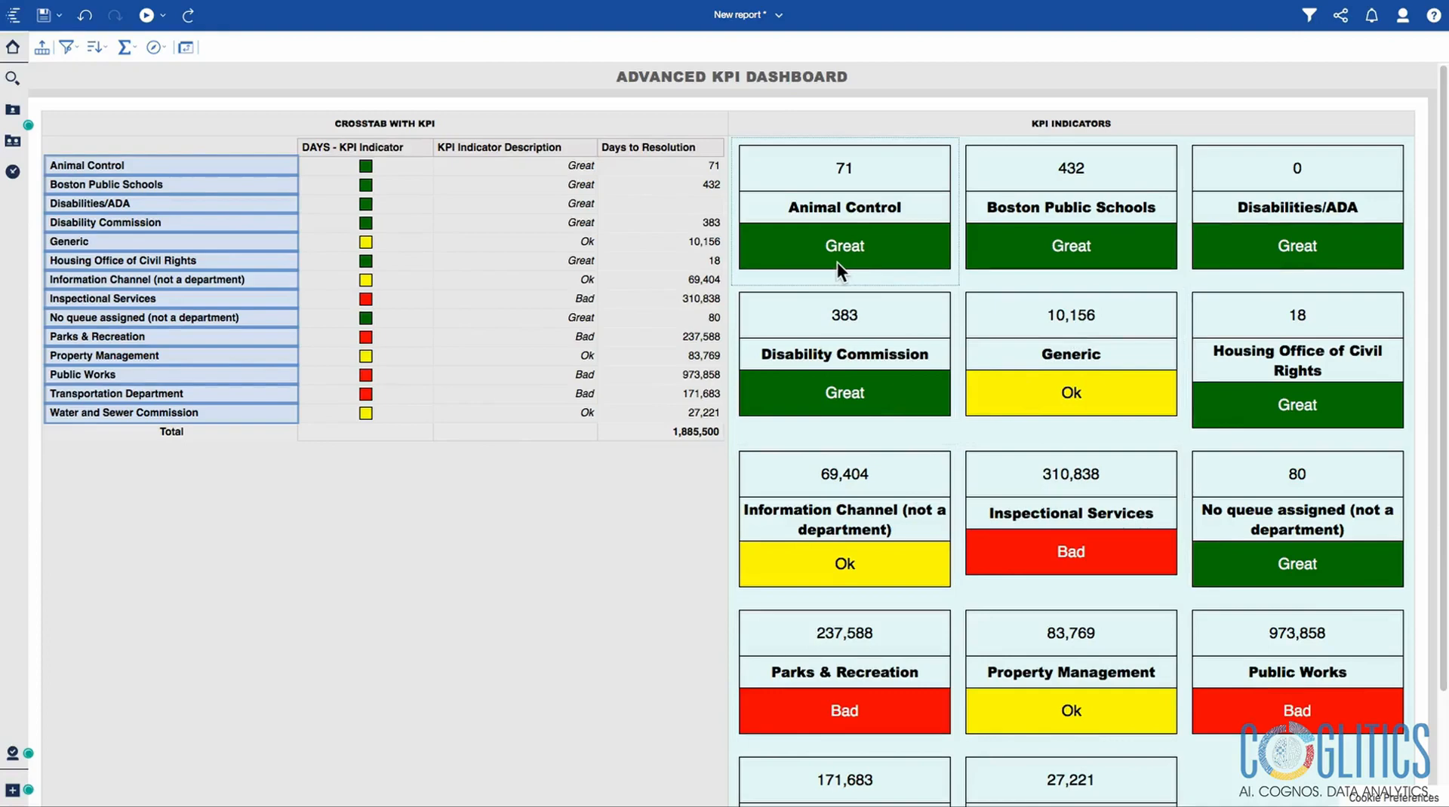
{"action": "mouse_move", "coordinate": [1431, 293]}
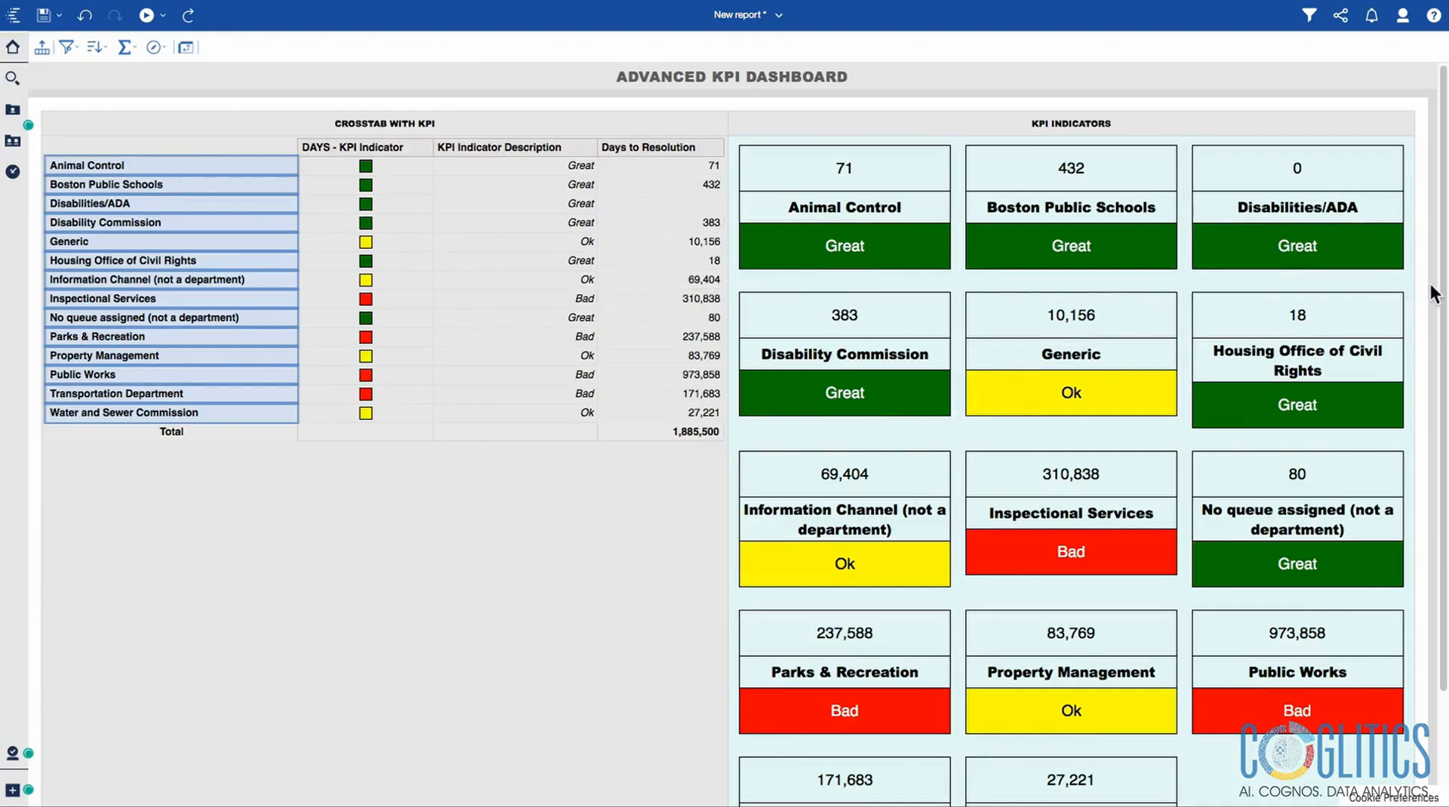
{"action": "mouse_move", "coordinate": [764, 167]}
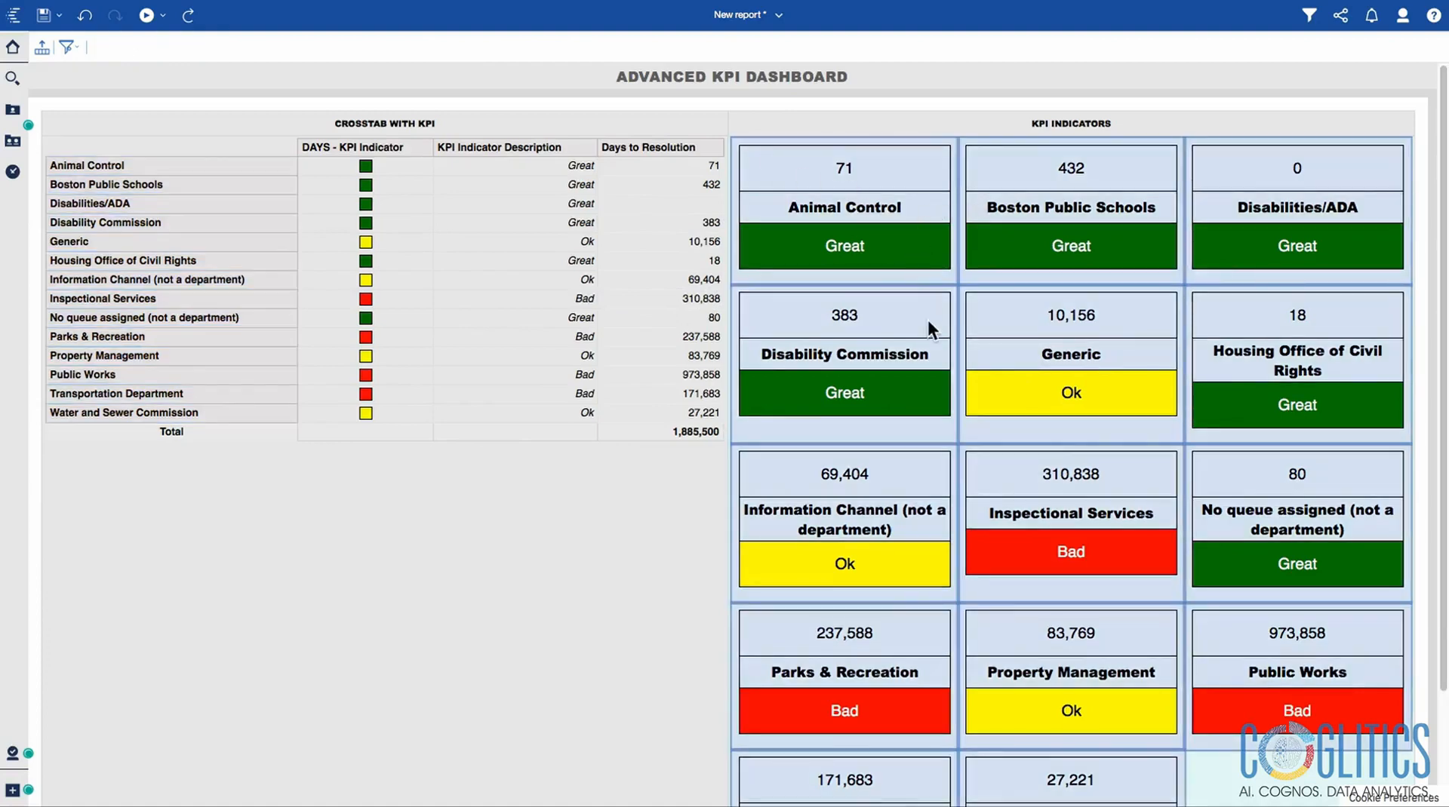
{"action": "mouse_move", "coordinate": [785, 178]}
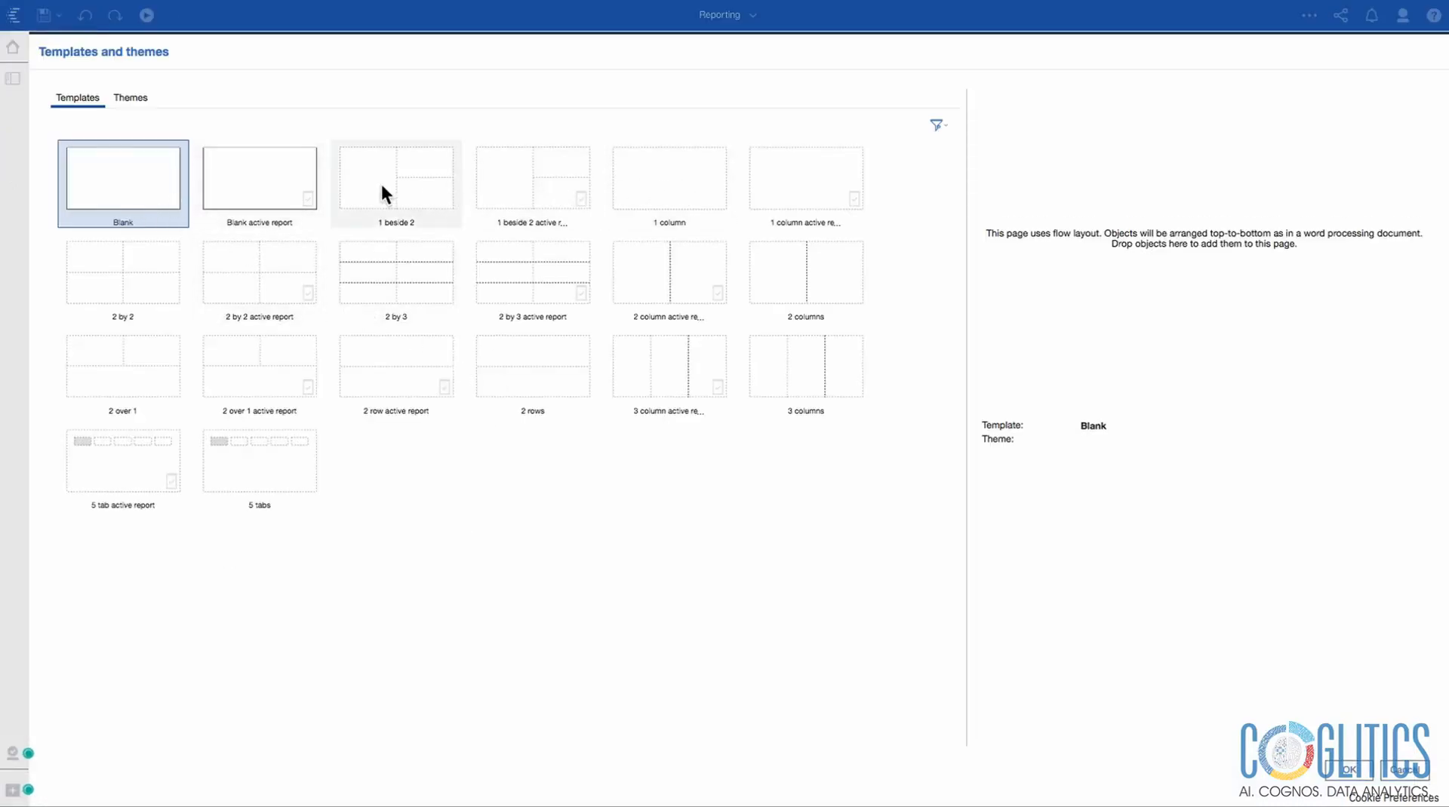
Step: Choose the 2 columns template and bring up the themes gallery
{"action": "left_click", "coordinate": [805, 278]}
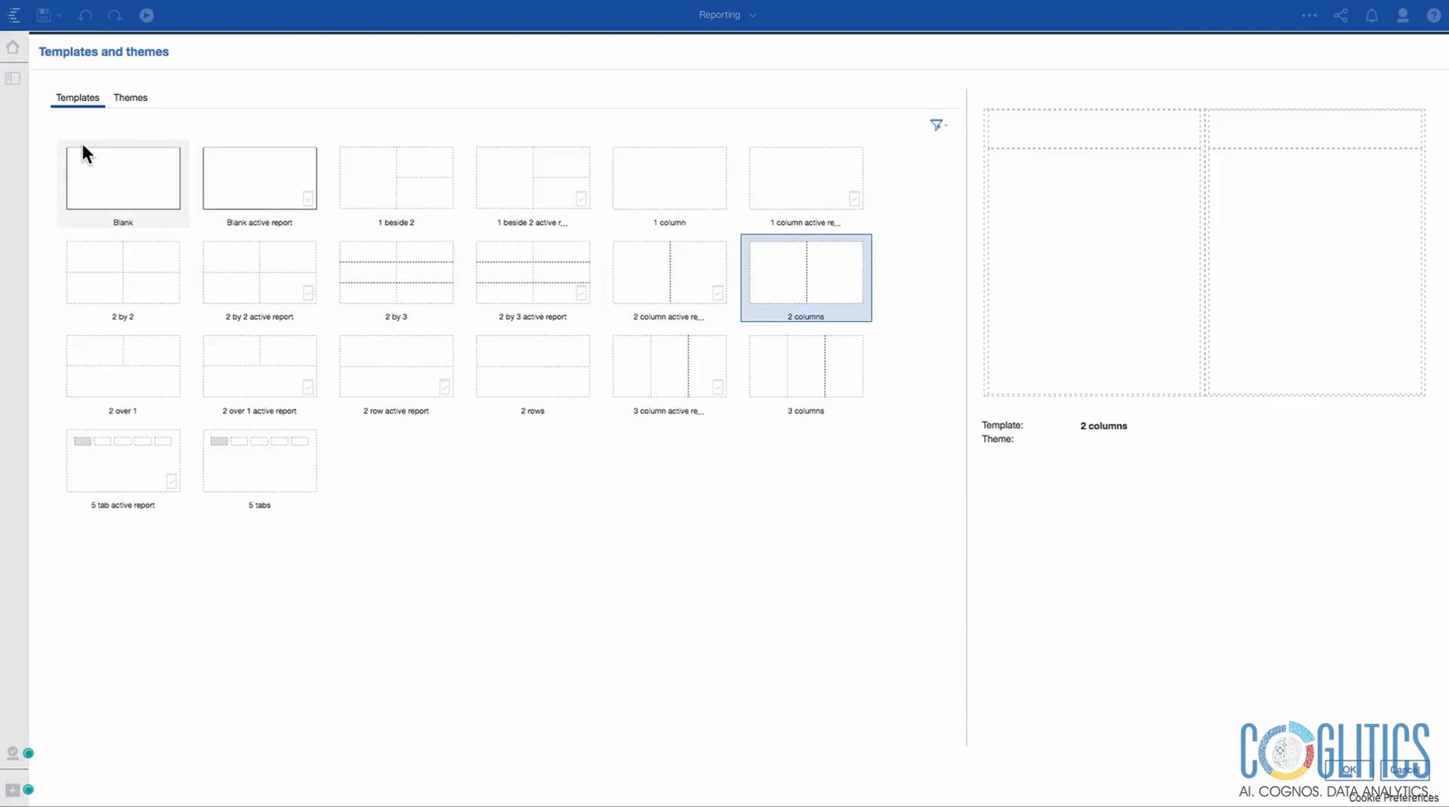
{"action": "left_click", "coordinate": [130, 98]}
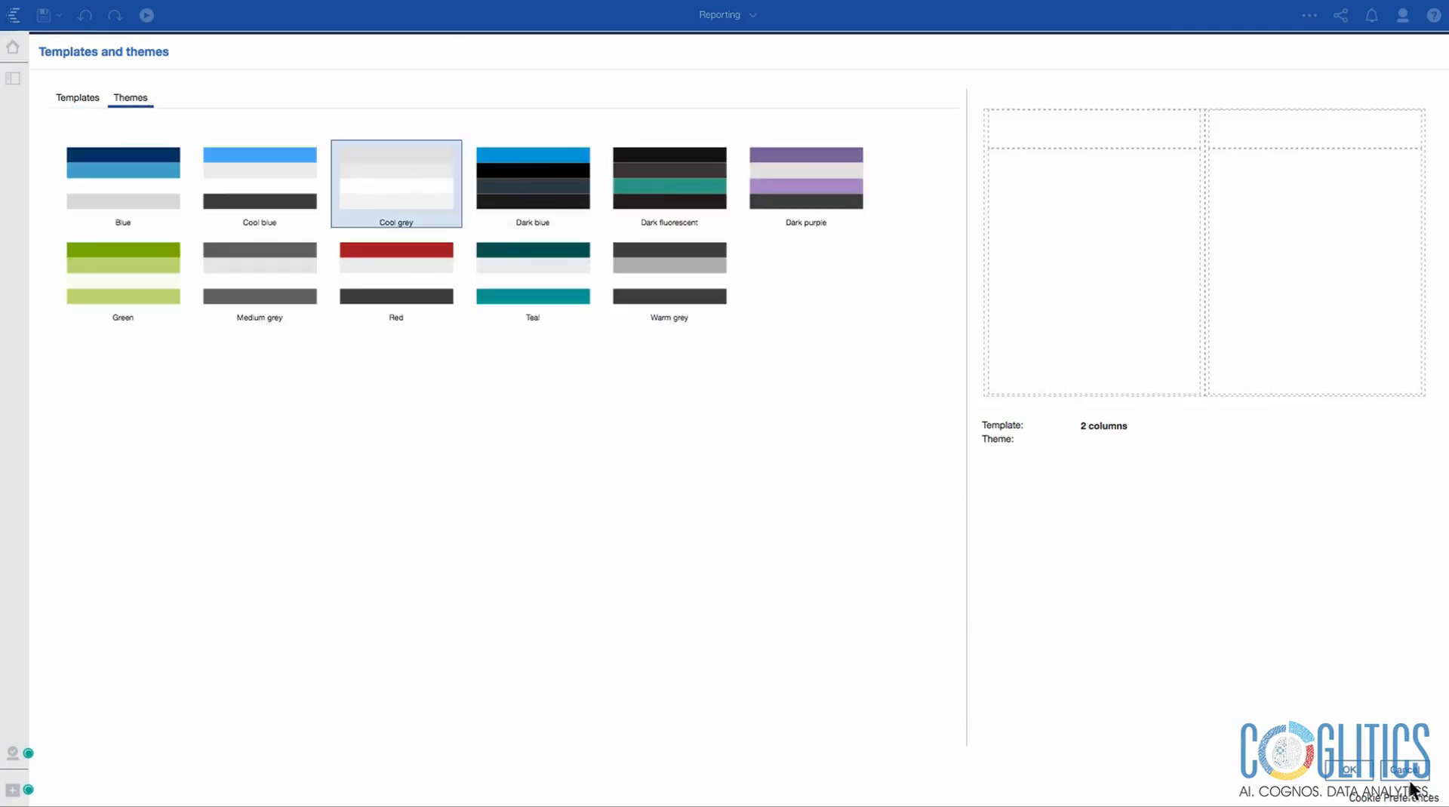